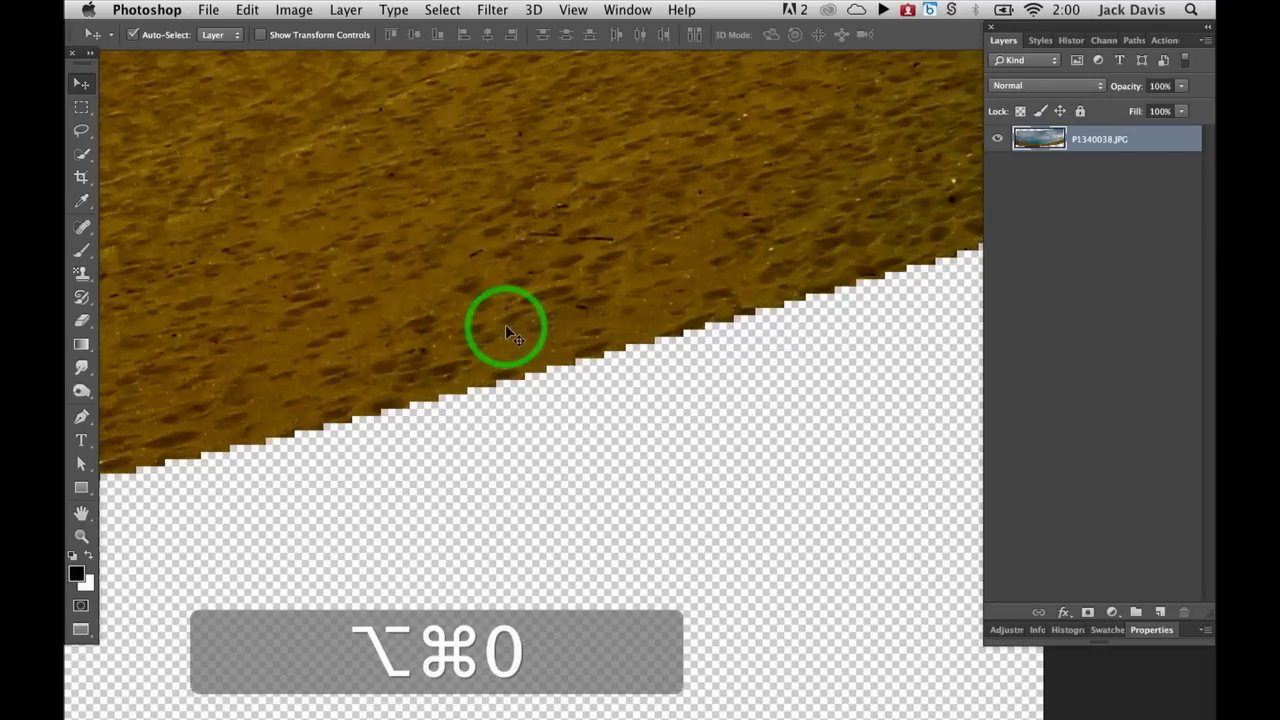
Step: Extend the crop area past the bottom-right and top-left corners to add transparent margins
{"action": "key", "text": "cmd+0"}
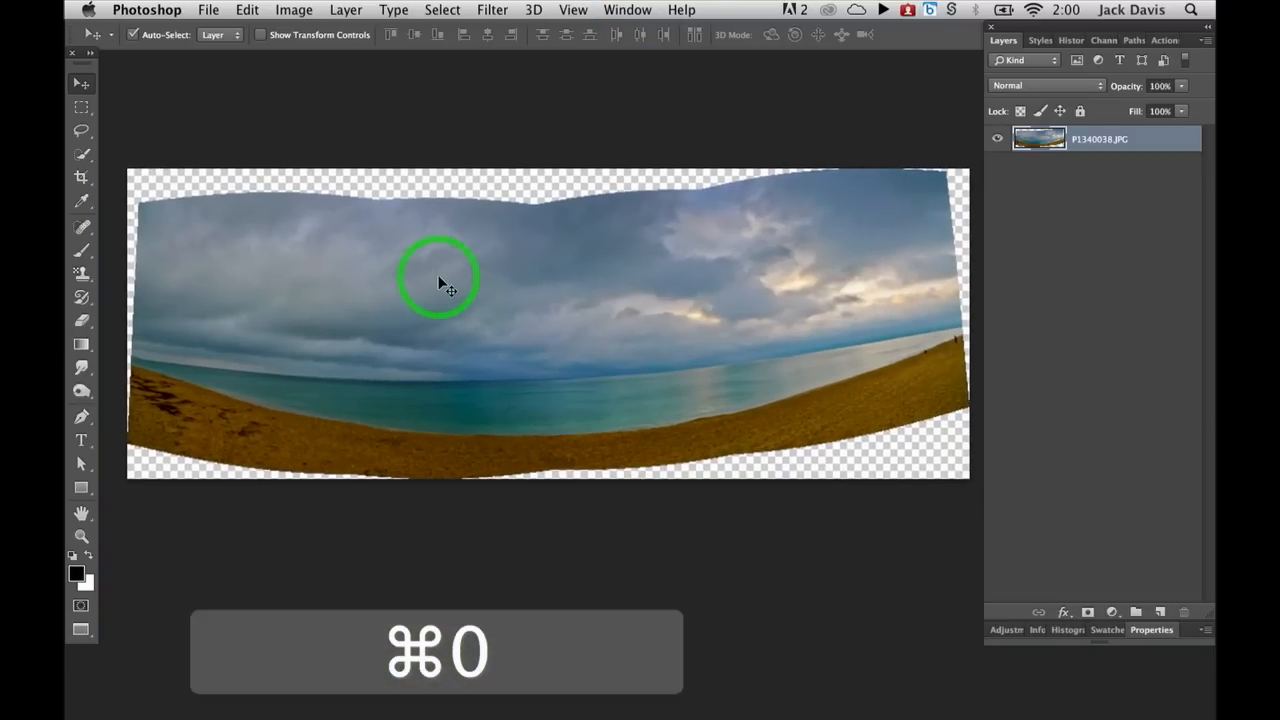
{"action": "key", "text": "cmd+0"}
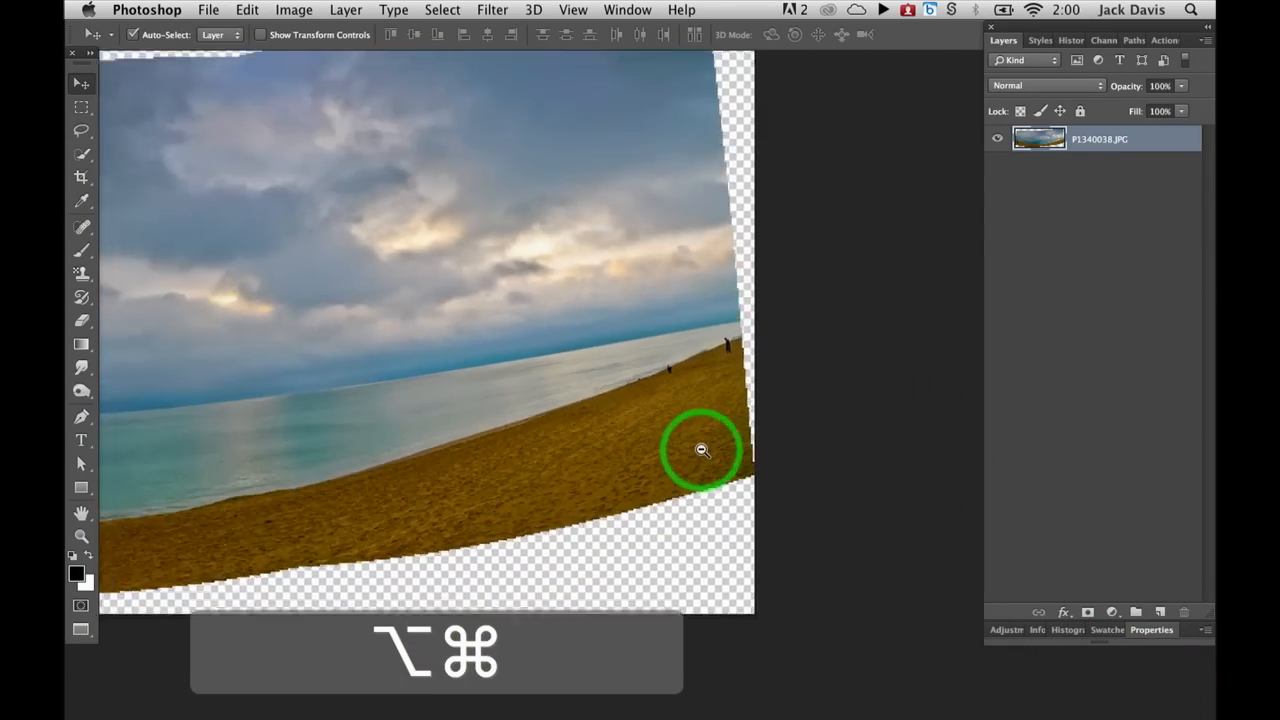
{"action": "key", "text": "cmd+0"}
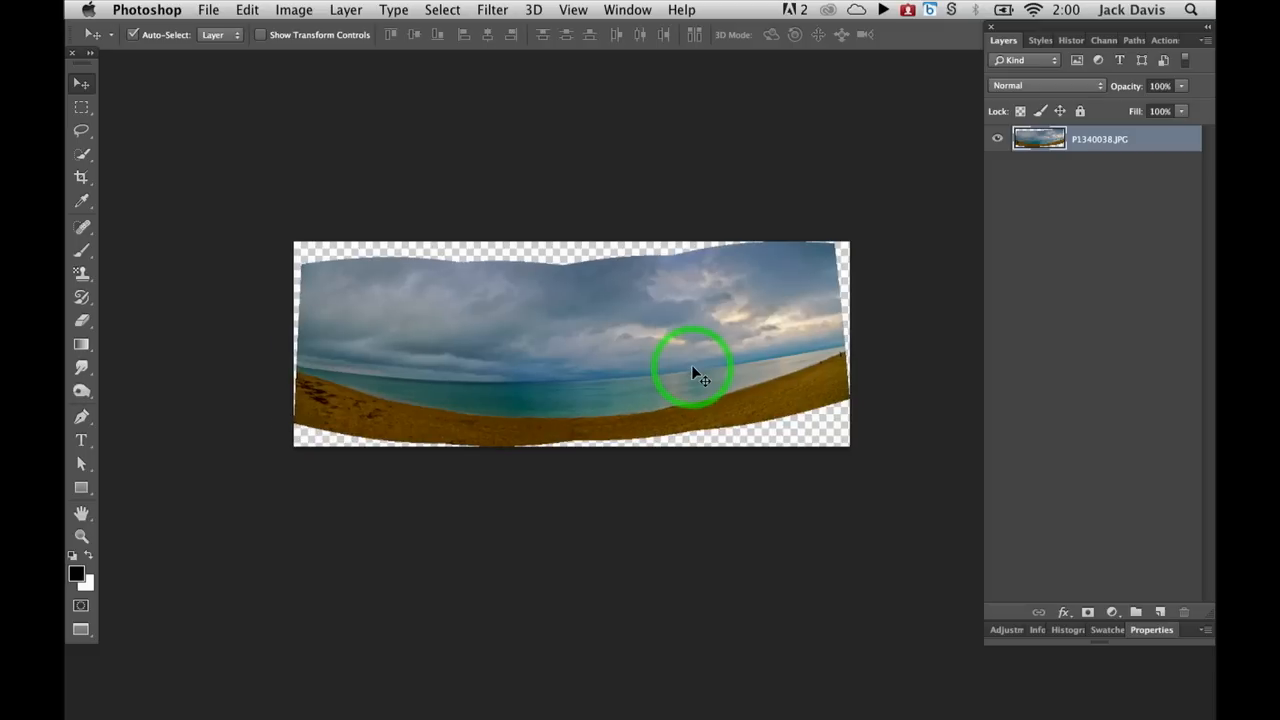
{"action": "left_click", "coordinate": [80, 176]}
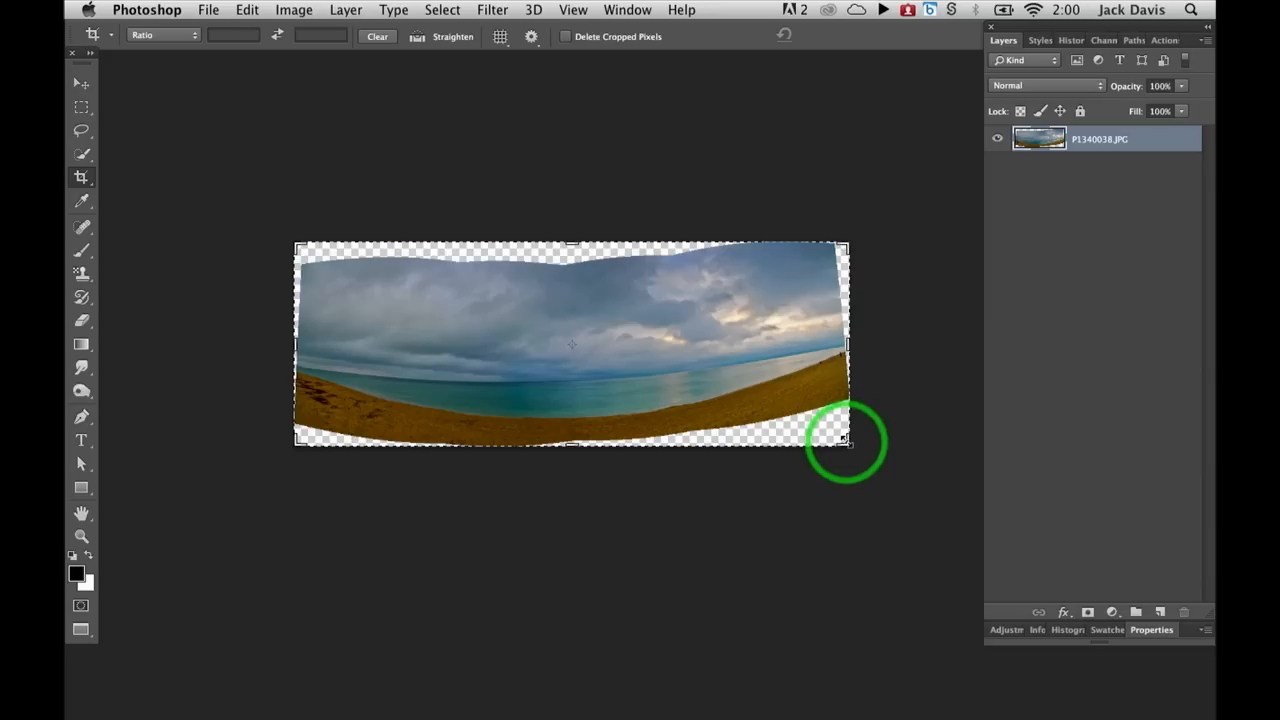
{"action": "left_click_drag", "start_coordinate": [844, 440], "coordinate": [884, 486]}
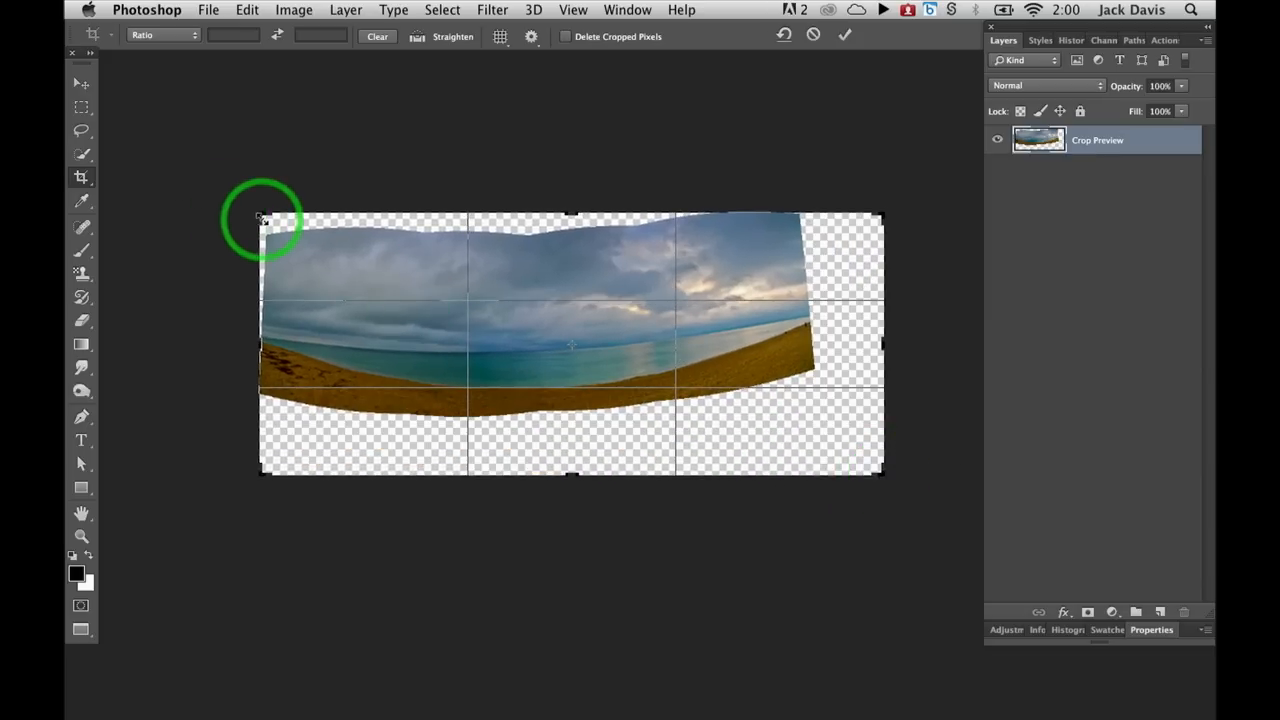
{"action": "left_click_drag", "start_coordinate": [258, 212], "coordinate": [236, 184]}
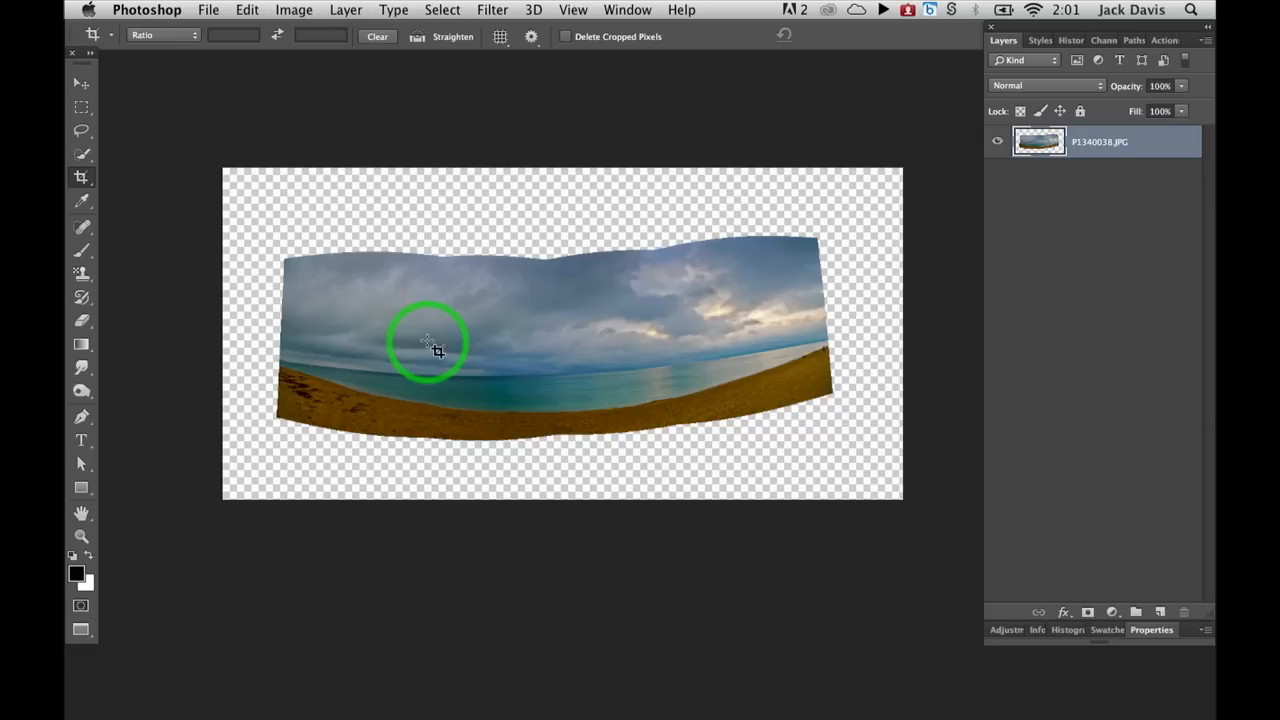
Step: Duplicate the panorama layer with Cmd+J and hide the original
{"action": "key", "text": "cmd+j"}
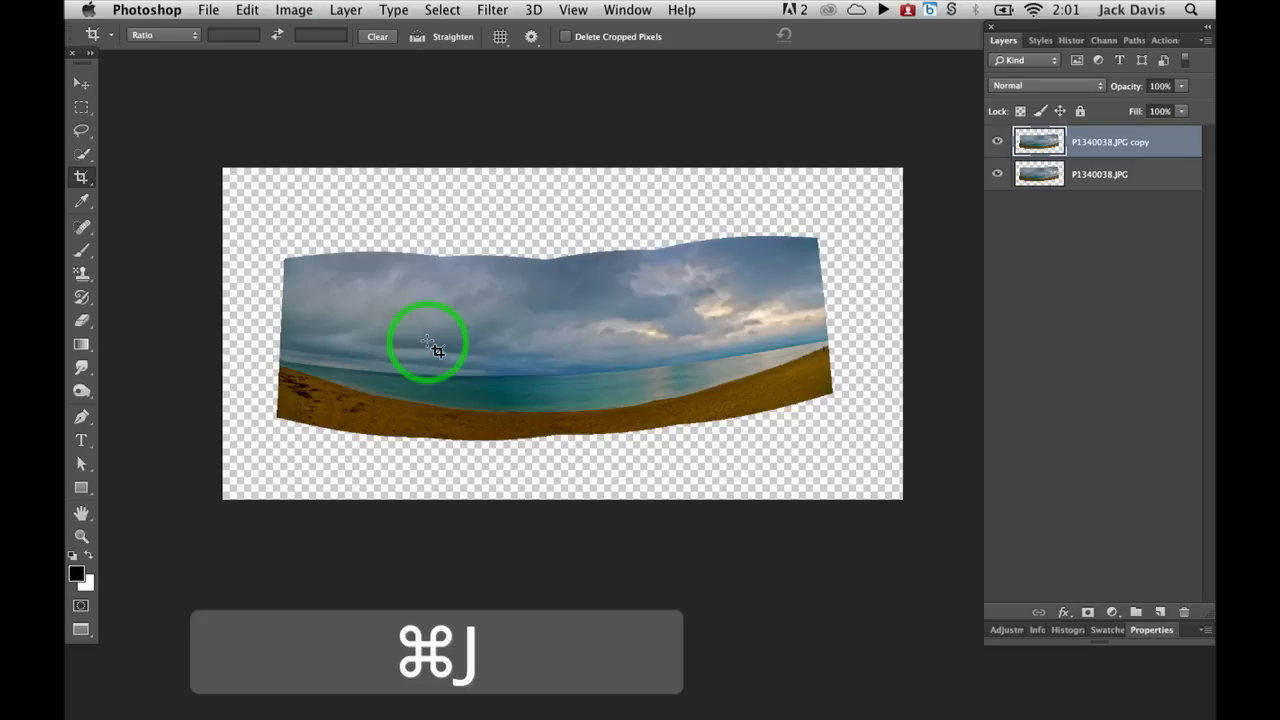
{"action": "left_click", "coordinate": [996, 174]}
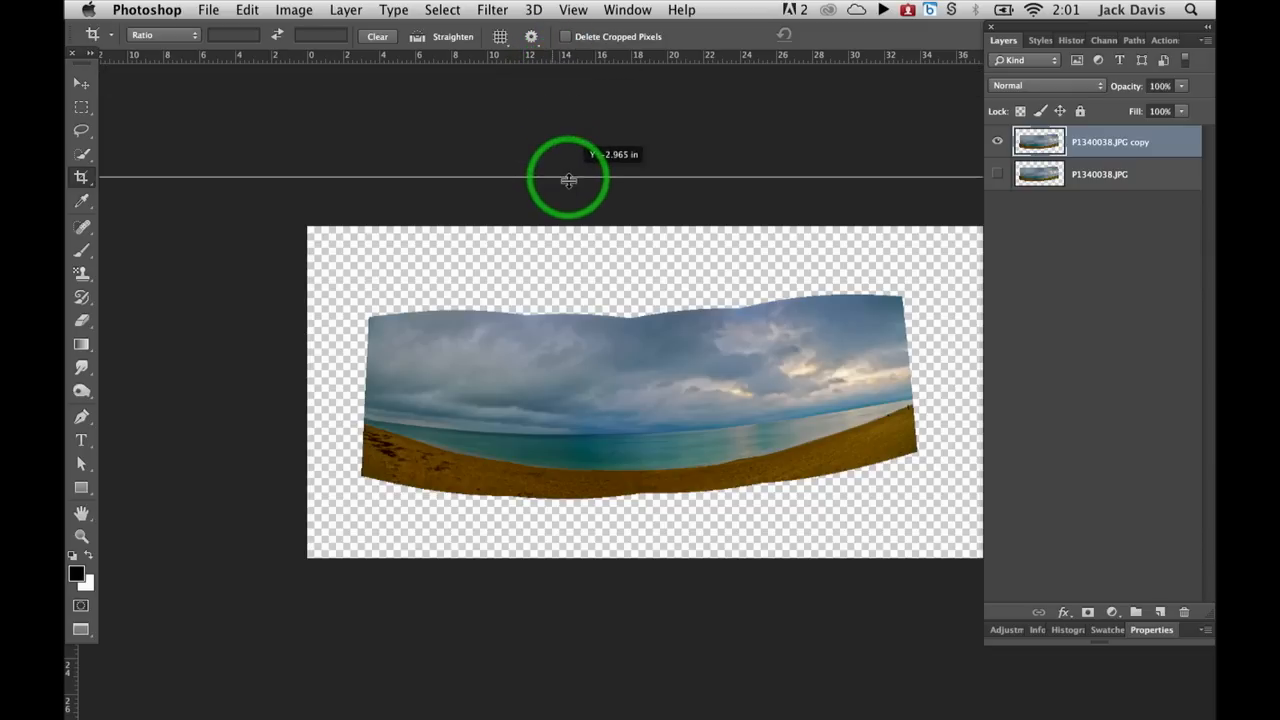
Step: Pull a horizontal guide to the horizon and clear the earlier trial guides
{"action": "left_click_drag", "start_coordinate": [568, 180], "coordinate": [588, 410]}
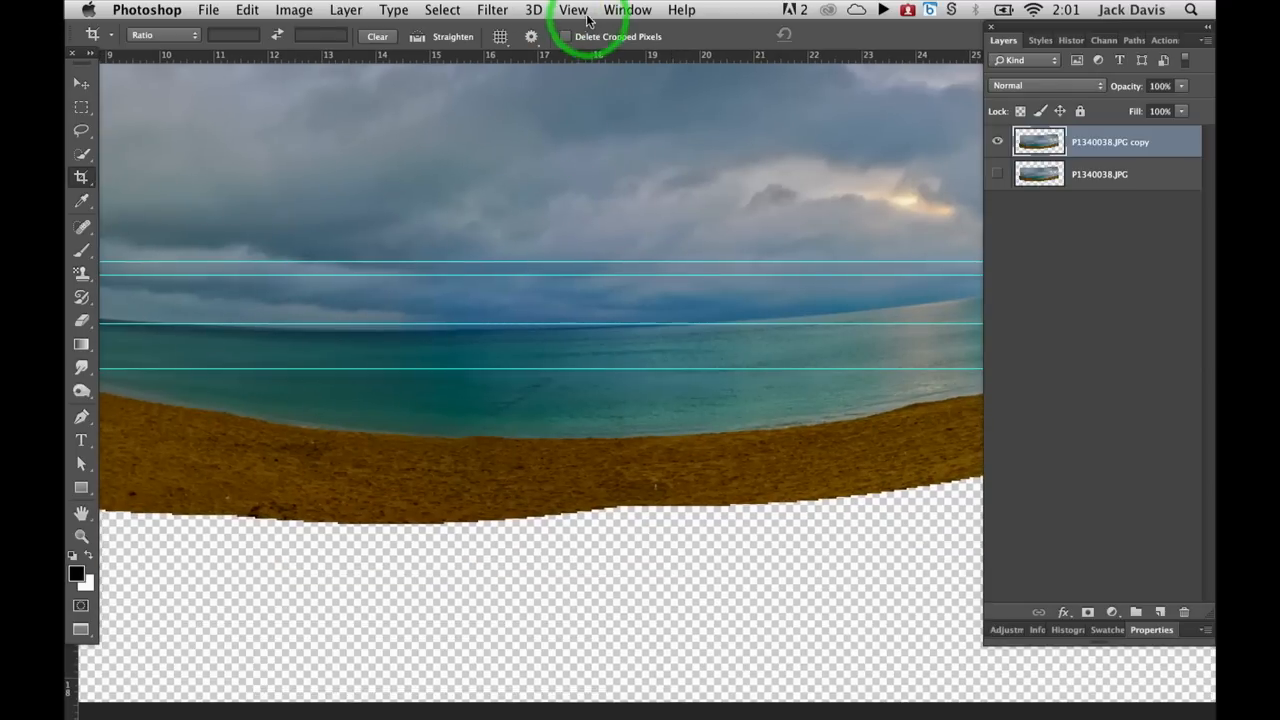
{"action": "left_click", "coordinate": [572, 8]}
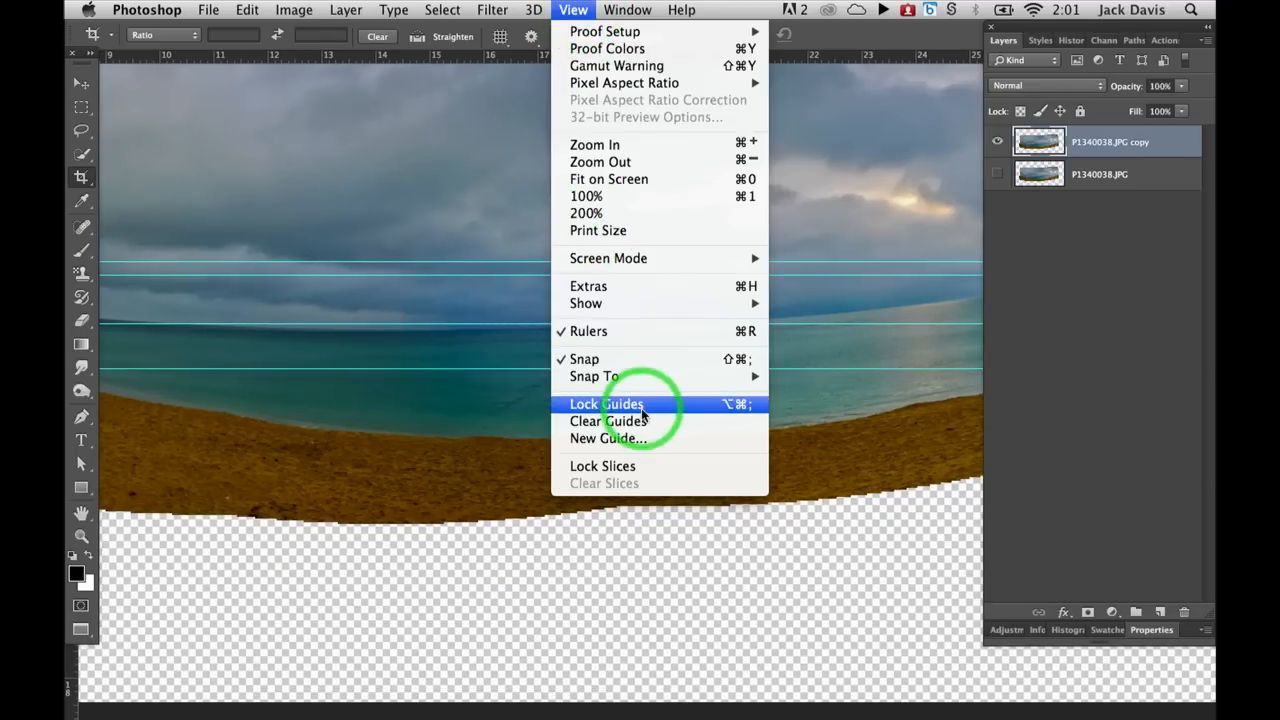
{"action": "left_click", "coordinate": [608, 420]}
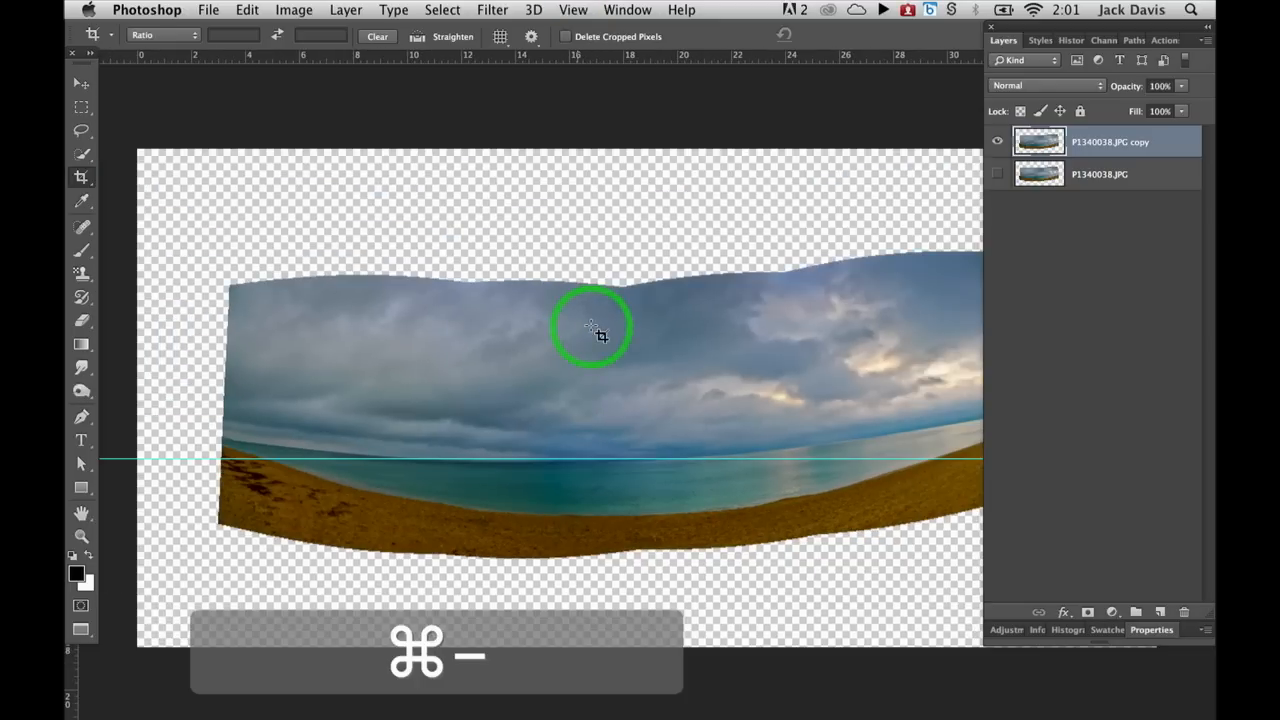
{"action": "key", "text": "cmd+minus"}
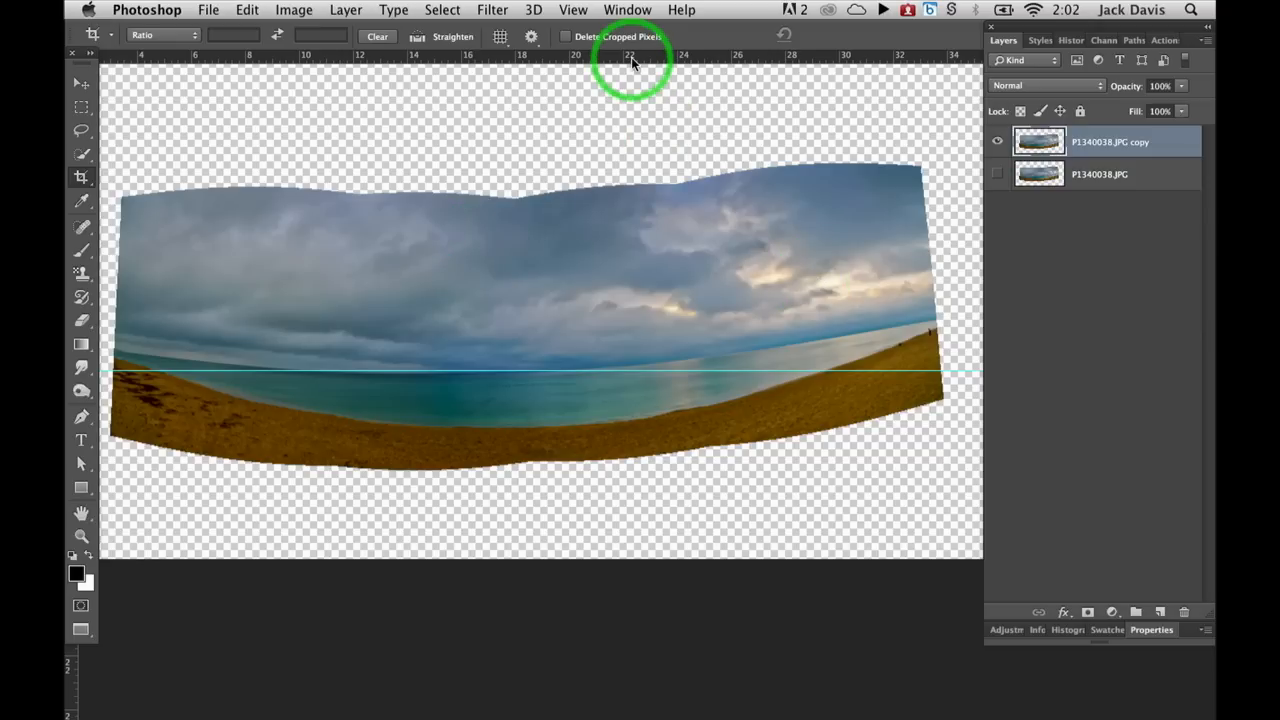
{"action": "left_click", "coordinate": [248, 8]}
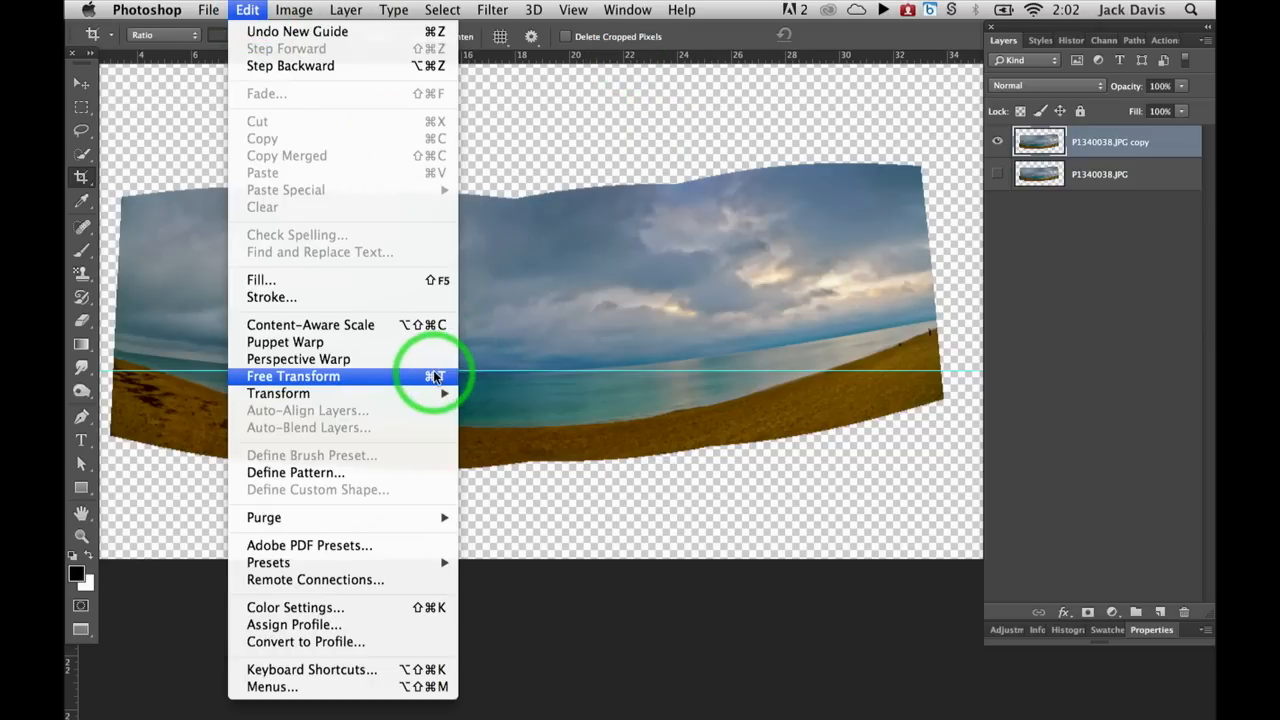
Step: Free Transform the copy, rotating its horizon onto the guide, and undo a trial warp bend
{"action": "left_click", "coordinate": [292, 376]}
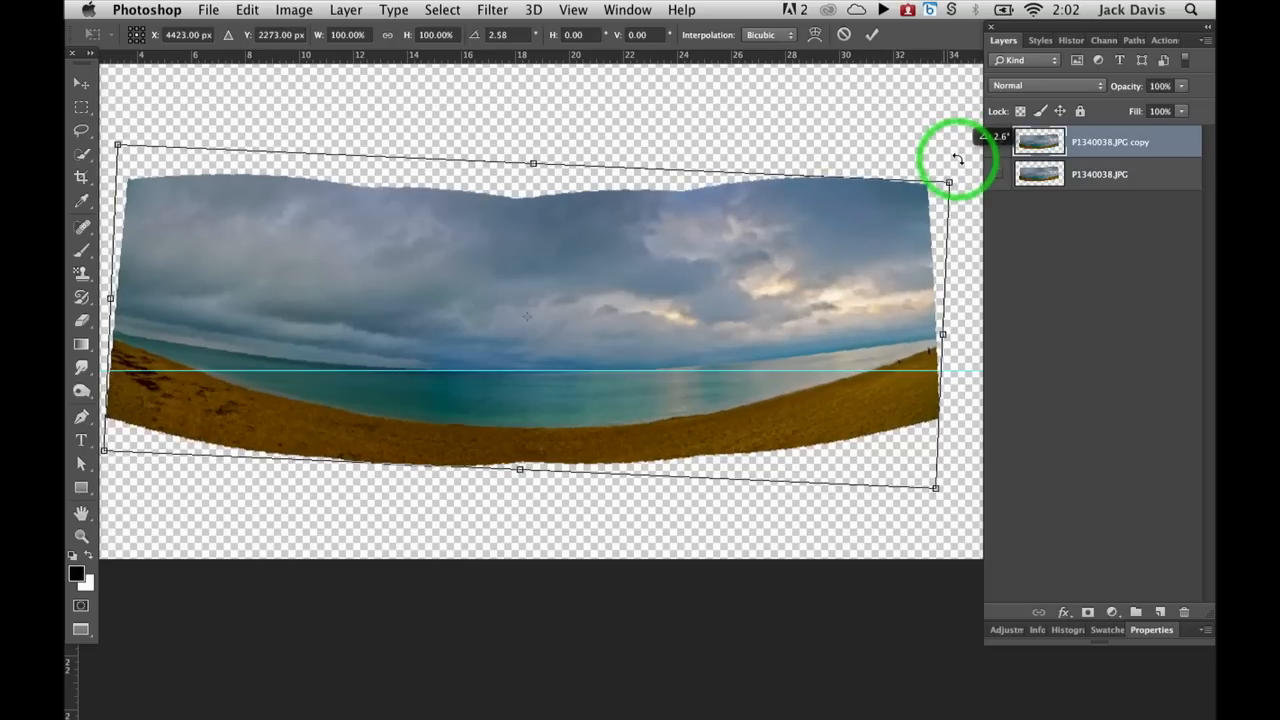
{"action": "left_click_drag", "start_coordinate": [956, 160], "coordinate": [956, 156]}
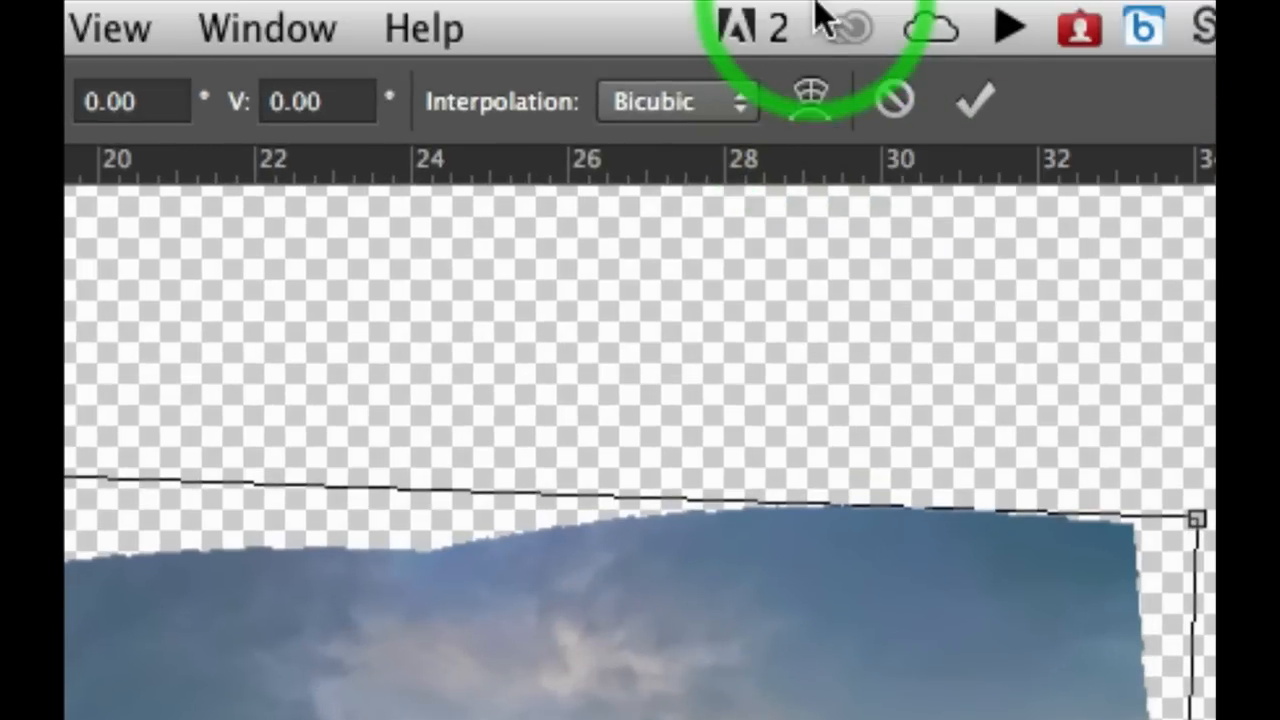
{"action": "mouse_move", "coordinate": [810, 120]}
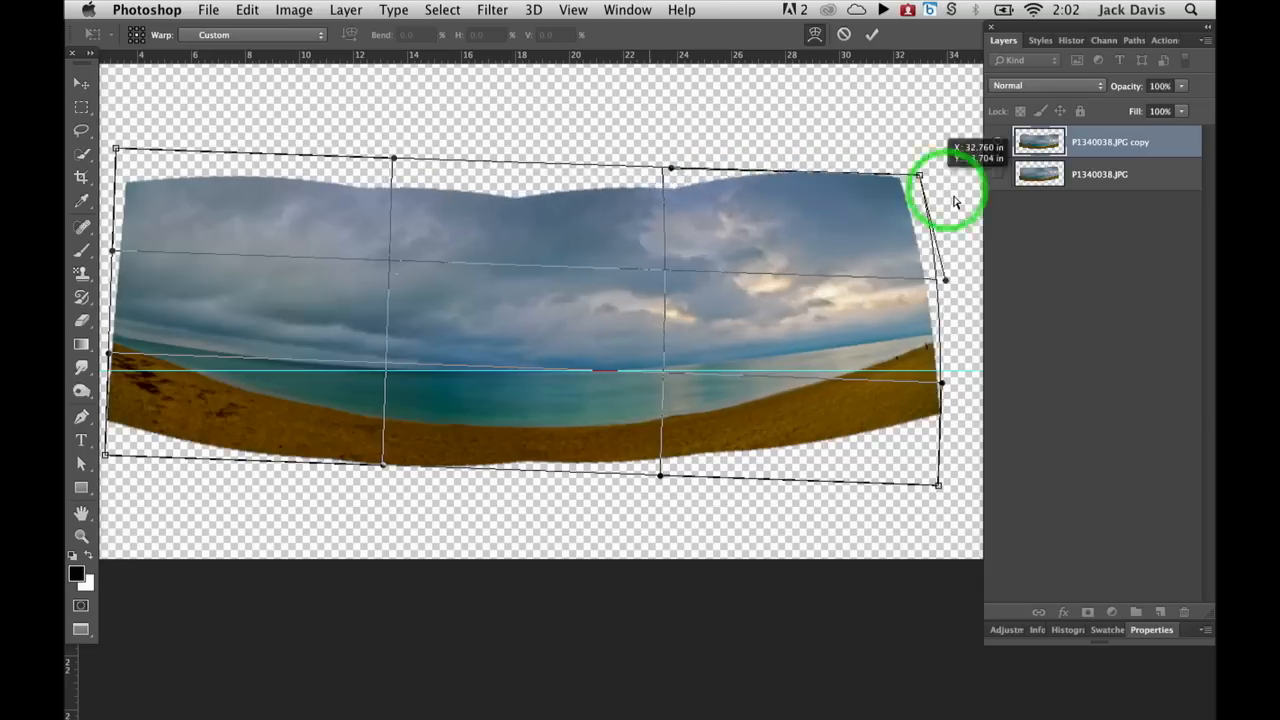
{"action": "left_click_drag", "start_coordinate": [916, 176], "coordinate": [760, 196]}
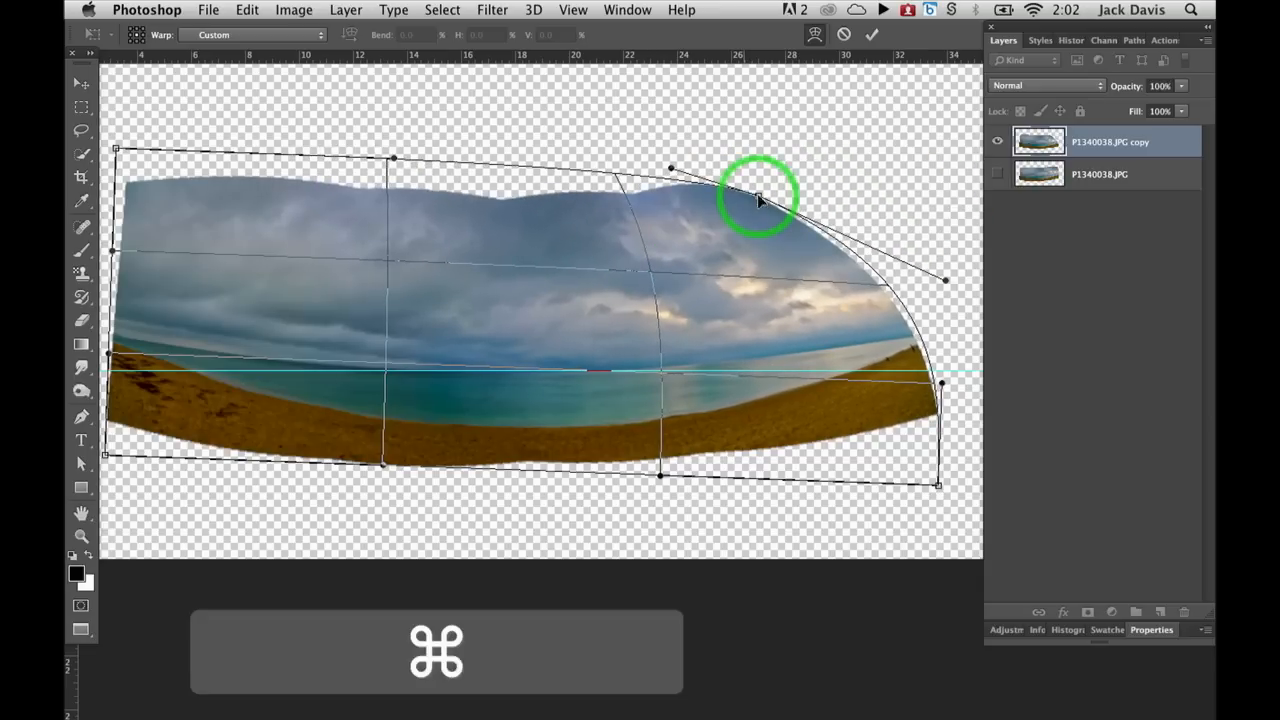
{"action": "key", "text": "cmd+z"}
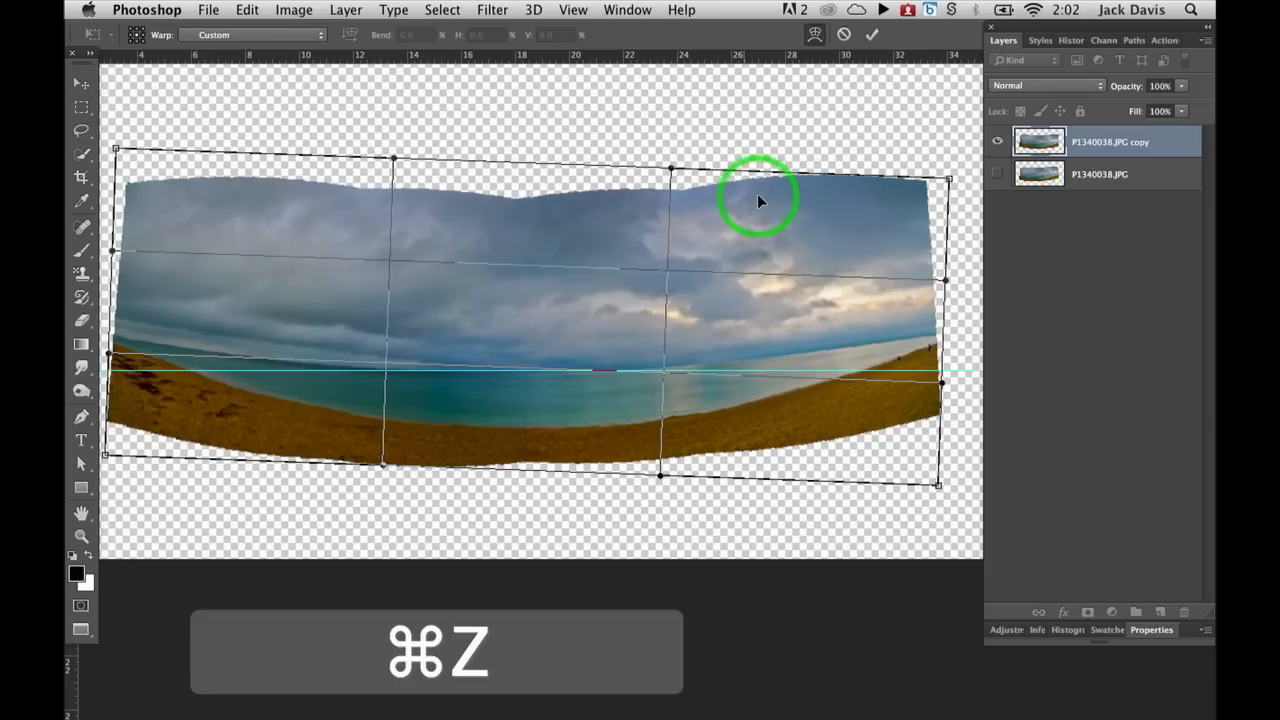
{"action": "key", "text": "cmd+z"}
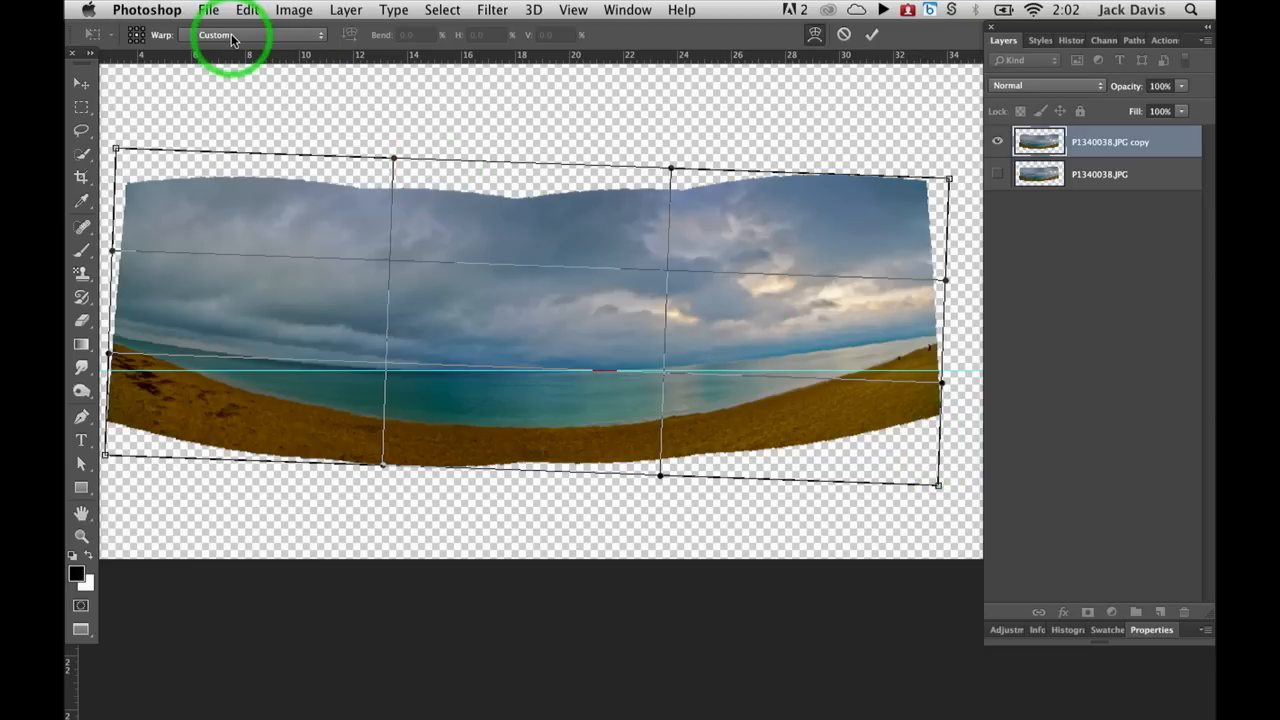
Step: Apply the Arc warp preset to the panorama
{"action": "left_click", "coordinate": [230, 36]}
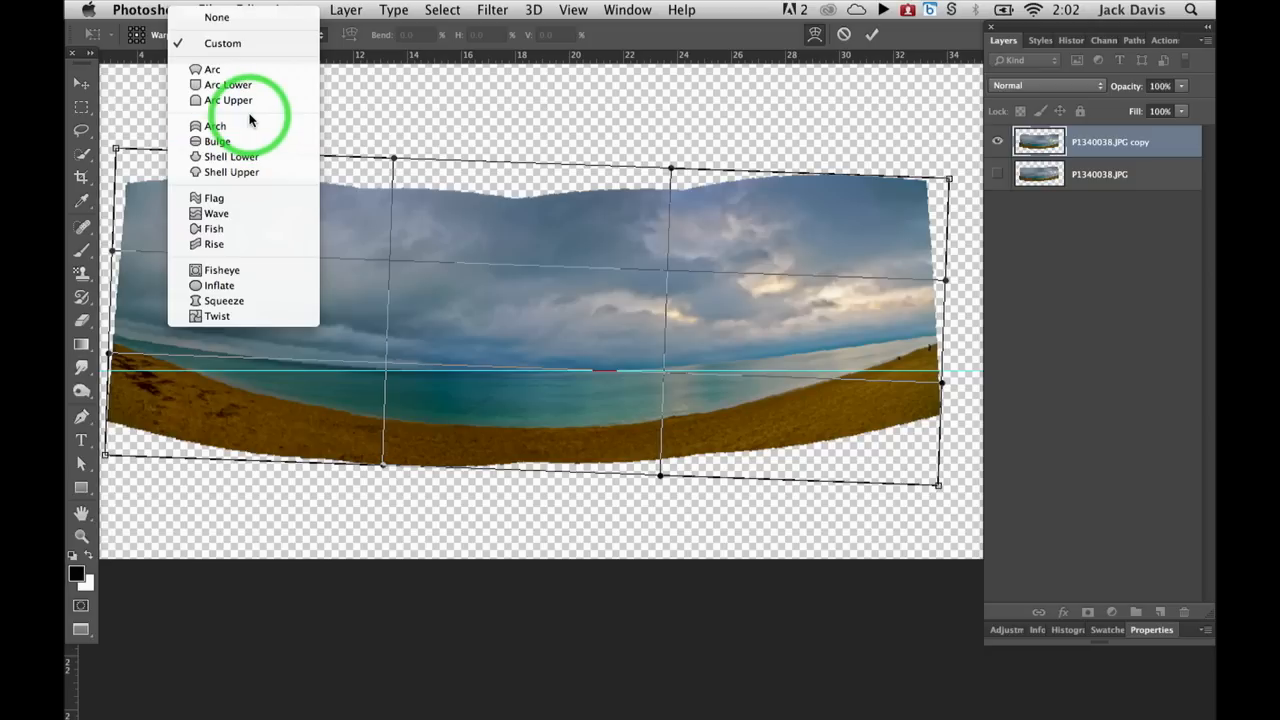
{"action": "left_click", "coordinate": [212, 68]}
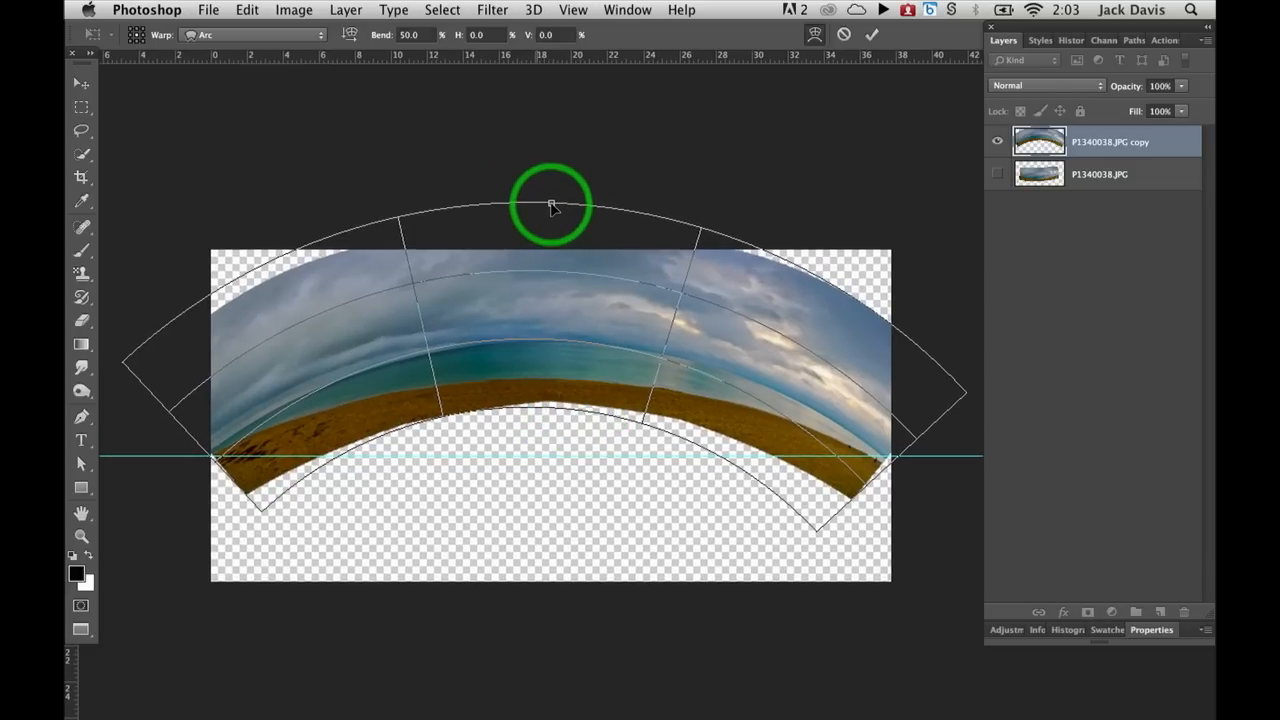
{"action": "left_click", "coordinate": [250, 36]}
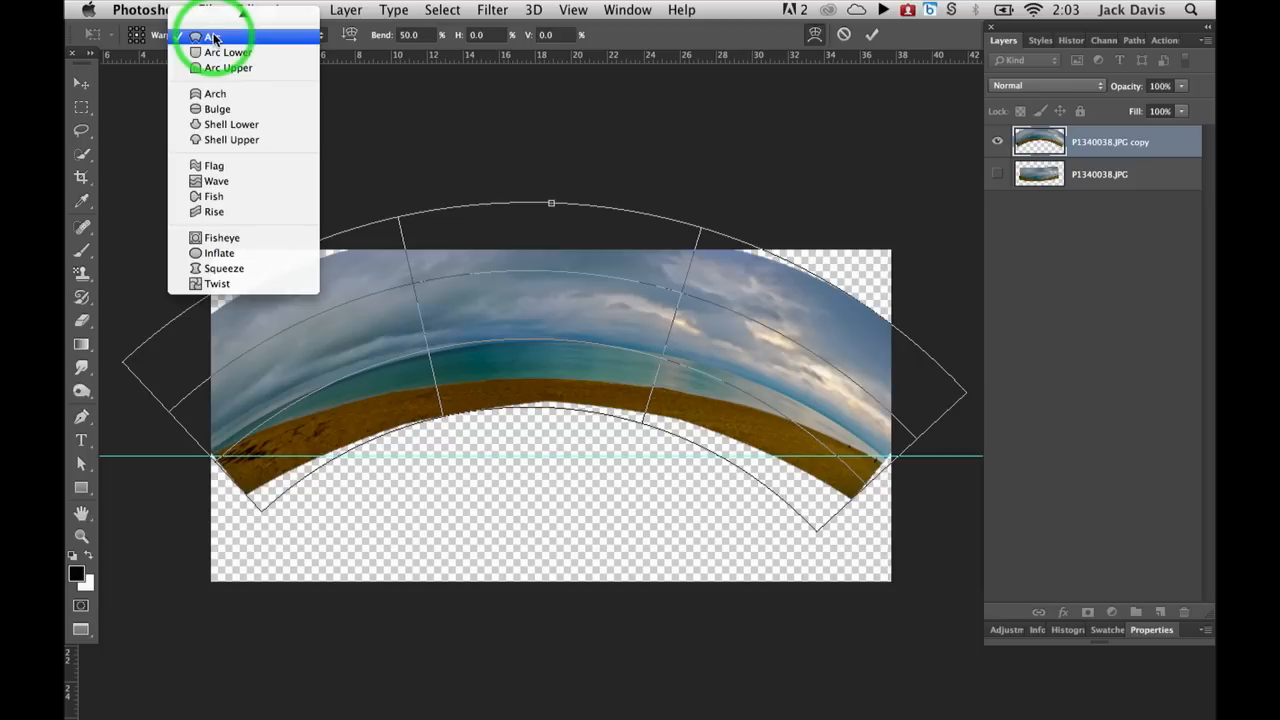
{"action": "mouse_move", "coordinate": [214, 94]}
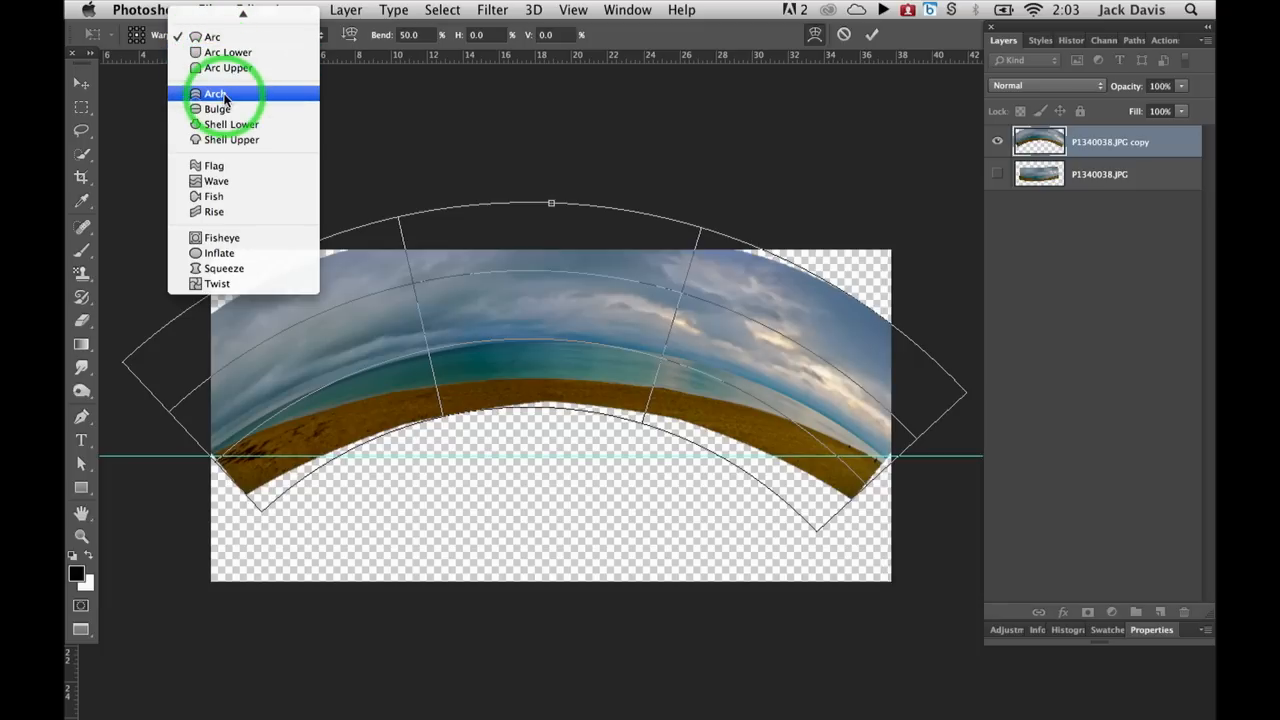
{"action": "left_click", "coordinate": [210, 96]}
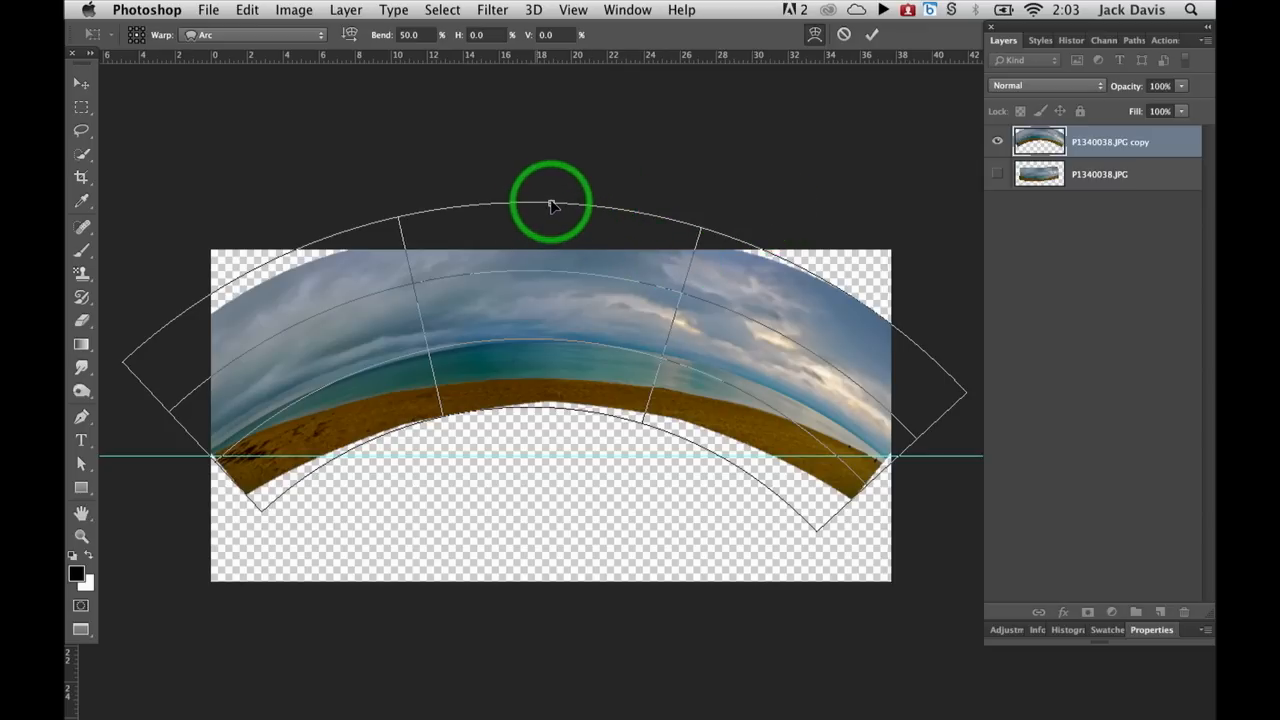
Step: Lower the Arc bend from 50 to about 9 so the horizon curves only gently
{"action": "left_click_drag", "start_coordinate": [556, 204], "coordinate": [556, 250]}
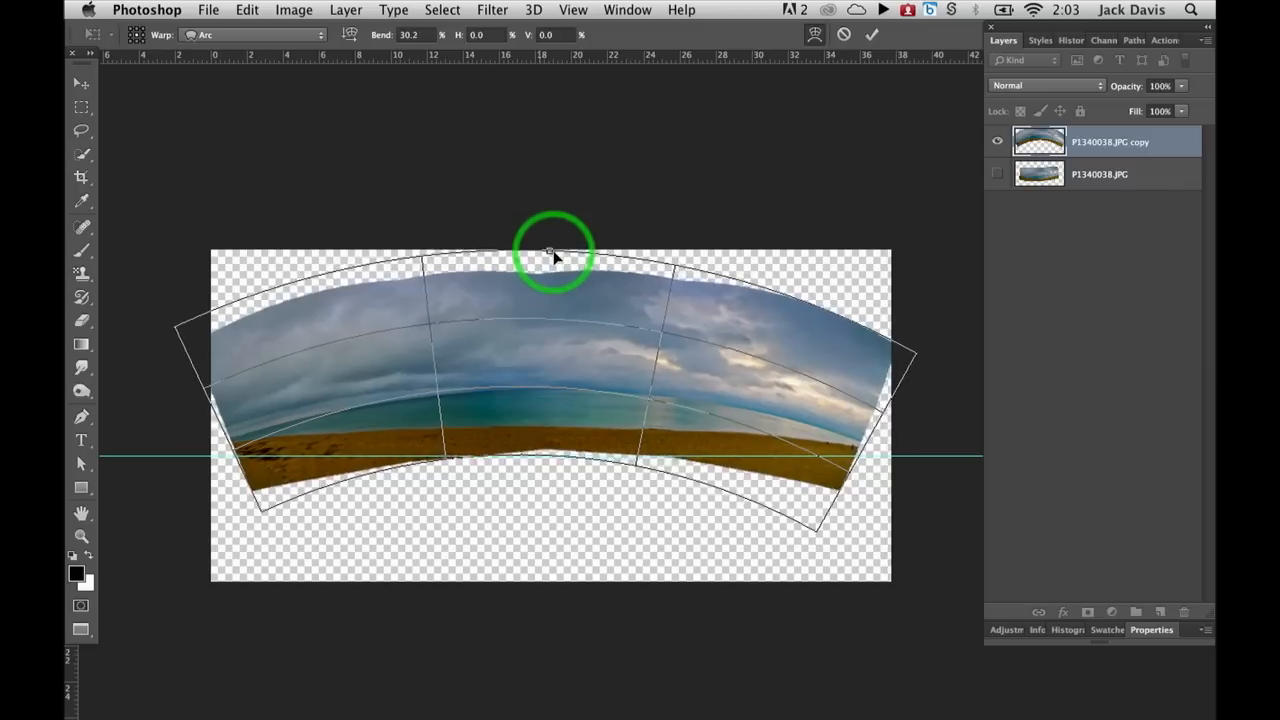
{"action": "left_click_drag", "start_coordinate": [548, 250], "coordinate": [548, 308]}
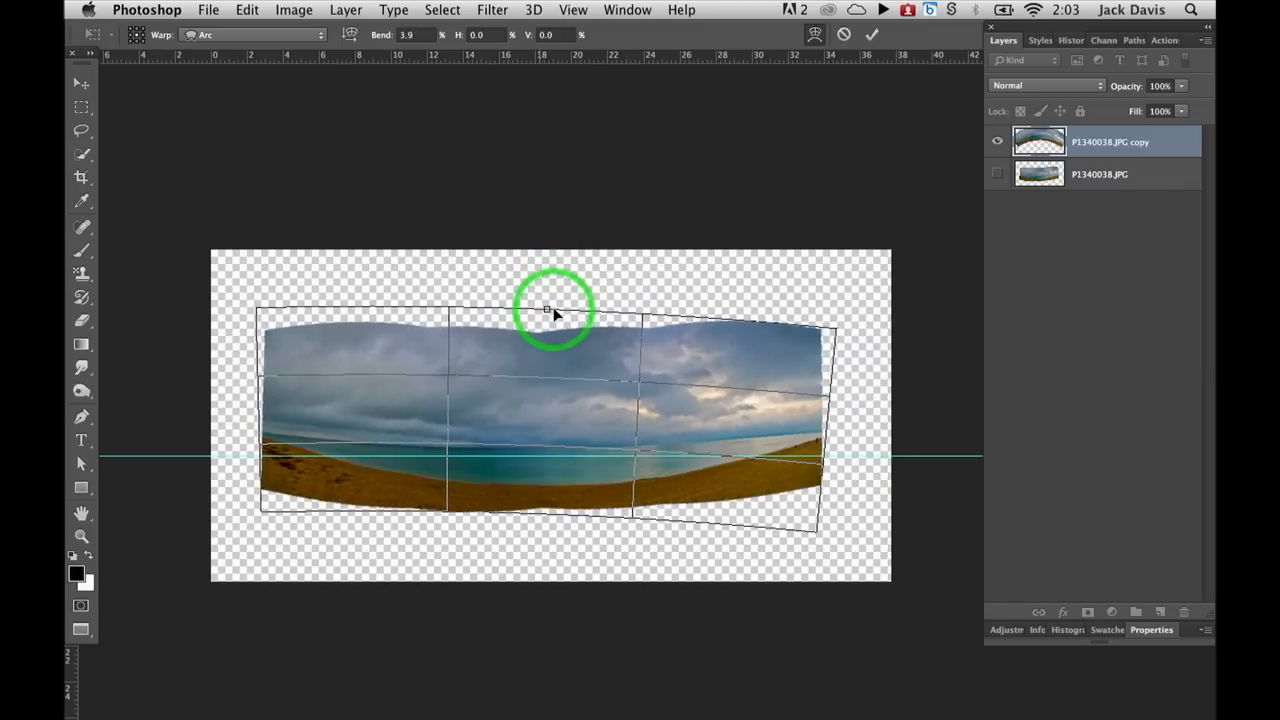
{"action": "left_click_drag", "start_coordinate": [548, 308], "coordinate": [548, 300]}
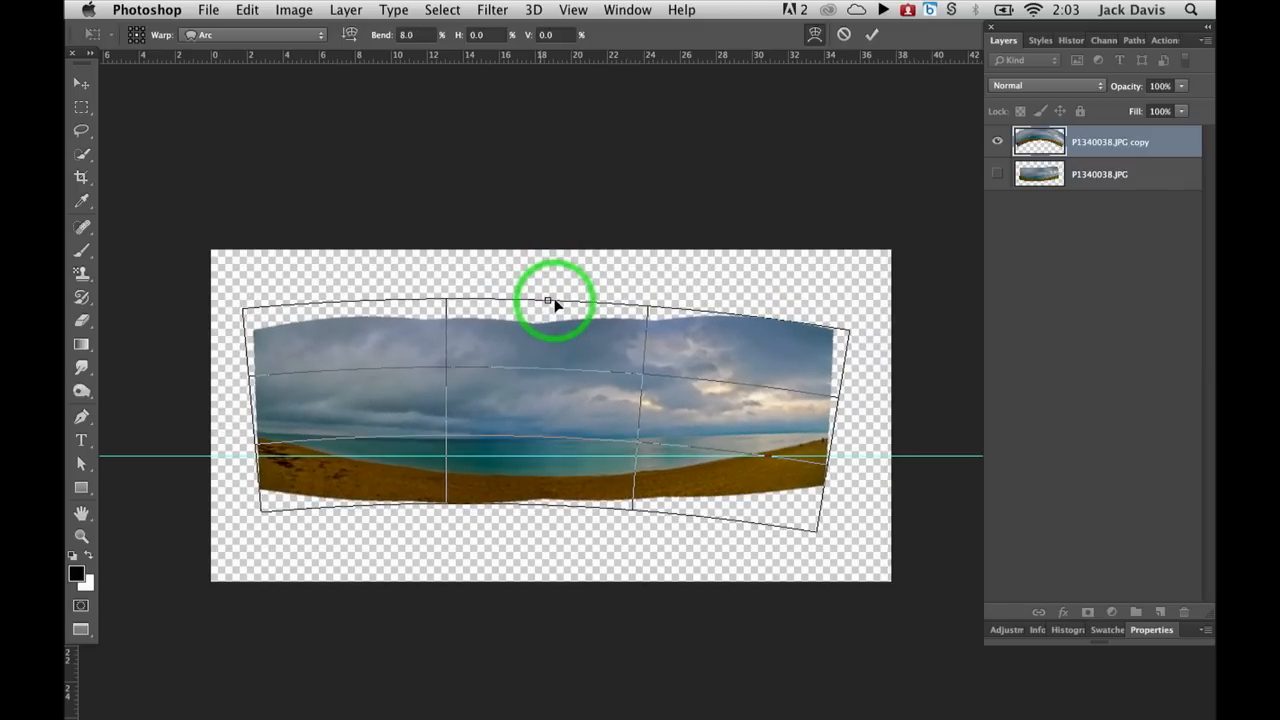
{"action": "left_click_drag", "start_coordinate": [548, 300], "coordinate": [548, 296]}
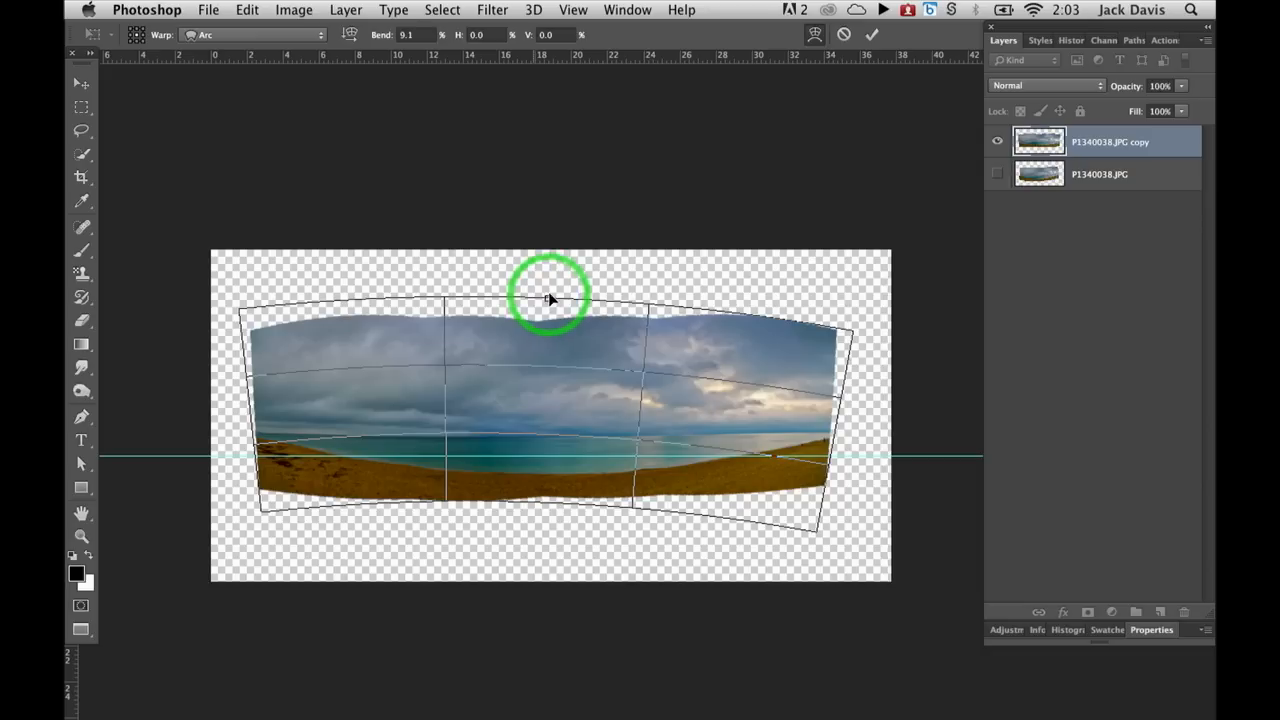
Step: Raise the Arc bend to about 13 and place a guide along the distant horizon
{"action": "left_click_drag", "start_coordinate": [548, 296], "coordinate": [620, 250]}
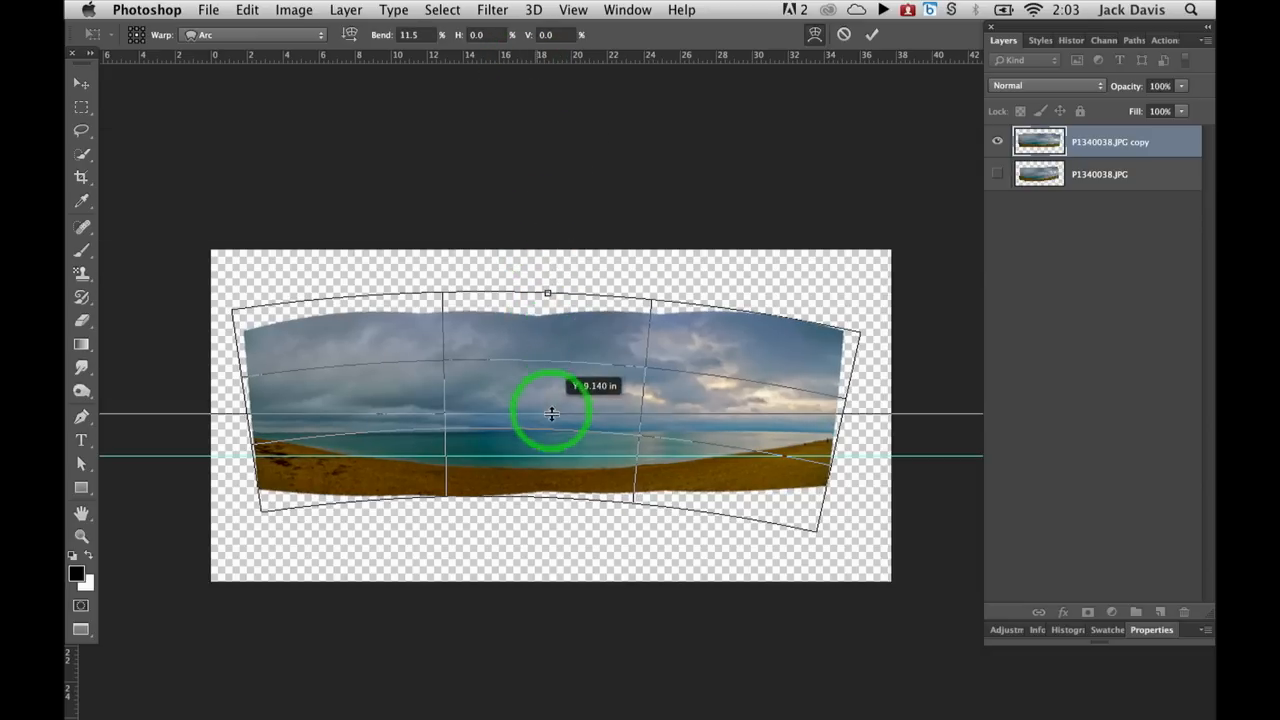
{"action": "left_click_drag", "start_coordinate": [552, 412], "coordinate": [556, 432]}
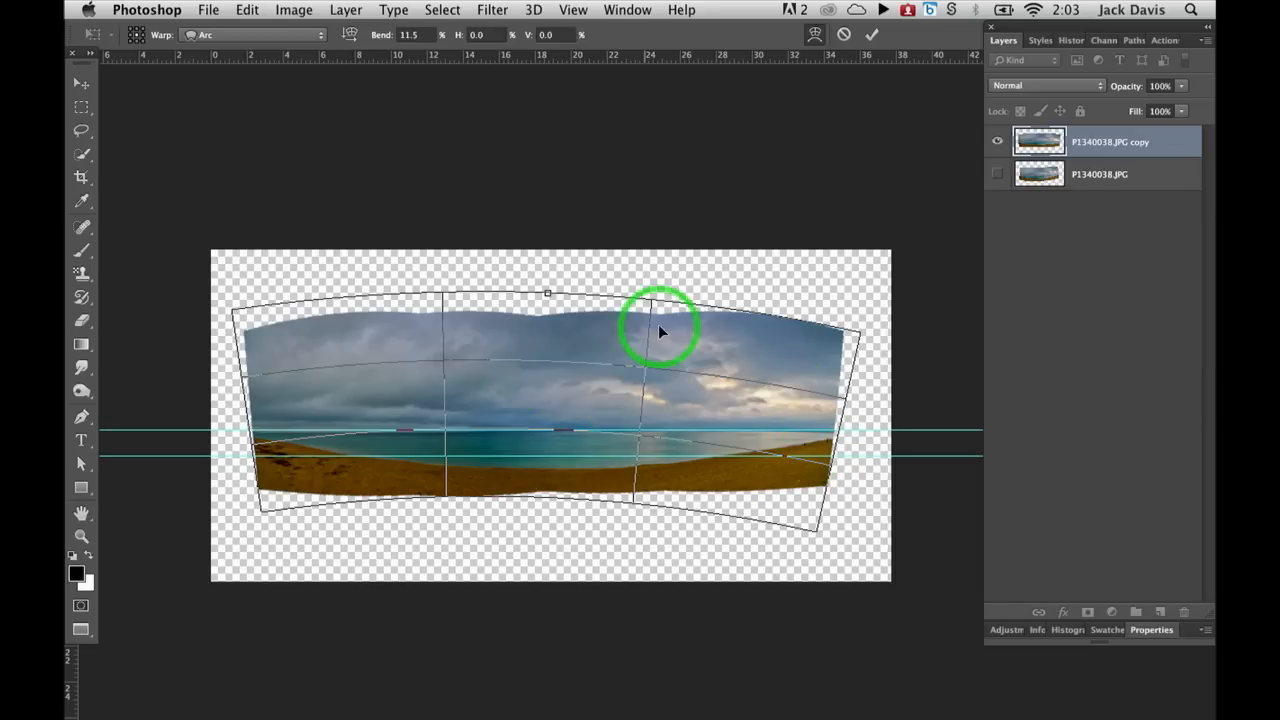
{"action": "left_click_drag", "start_coordinate": [660, 330], "coordinate": [548, 292]}
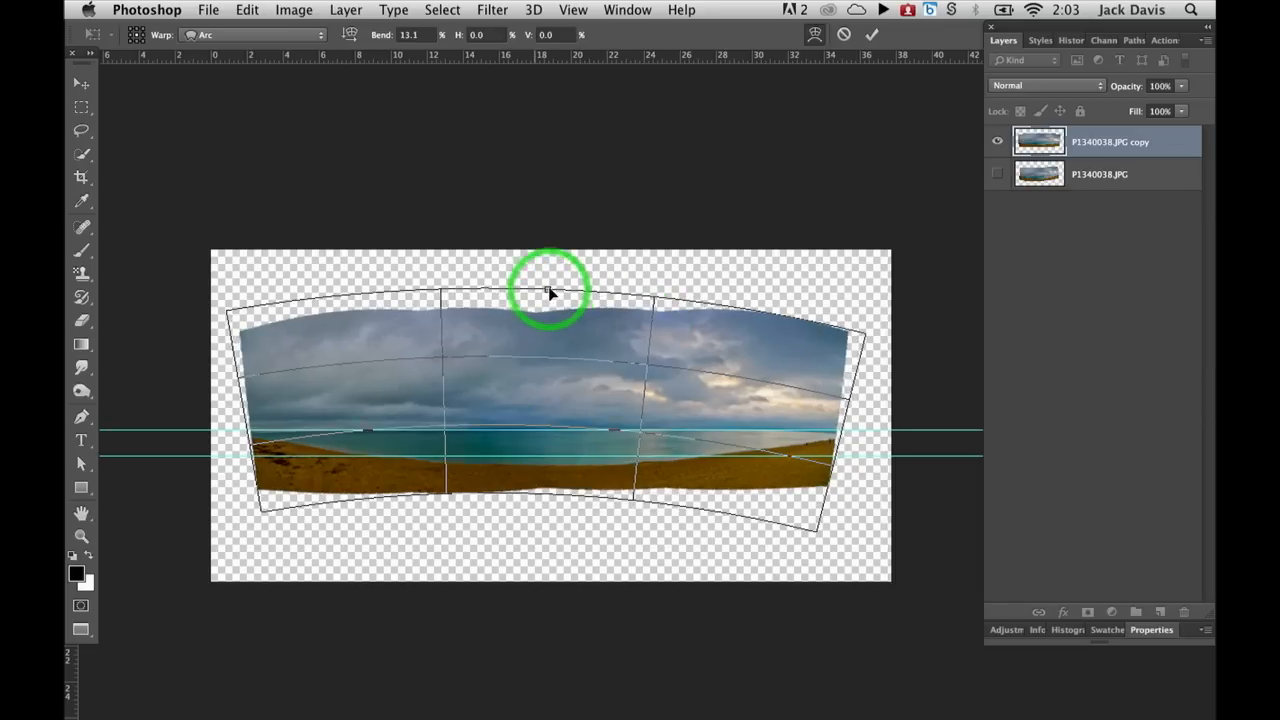
{"action": "left_click_drag", "start_coordinate": [548, 290], "coordinate": [548, 300]}
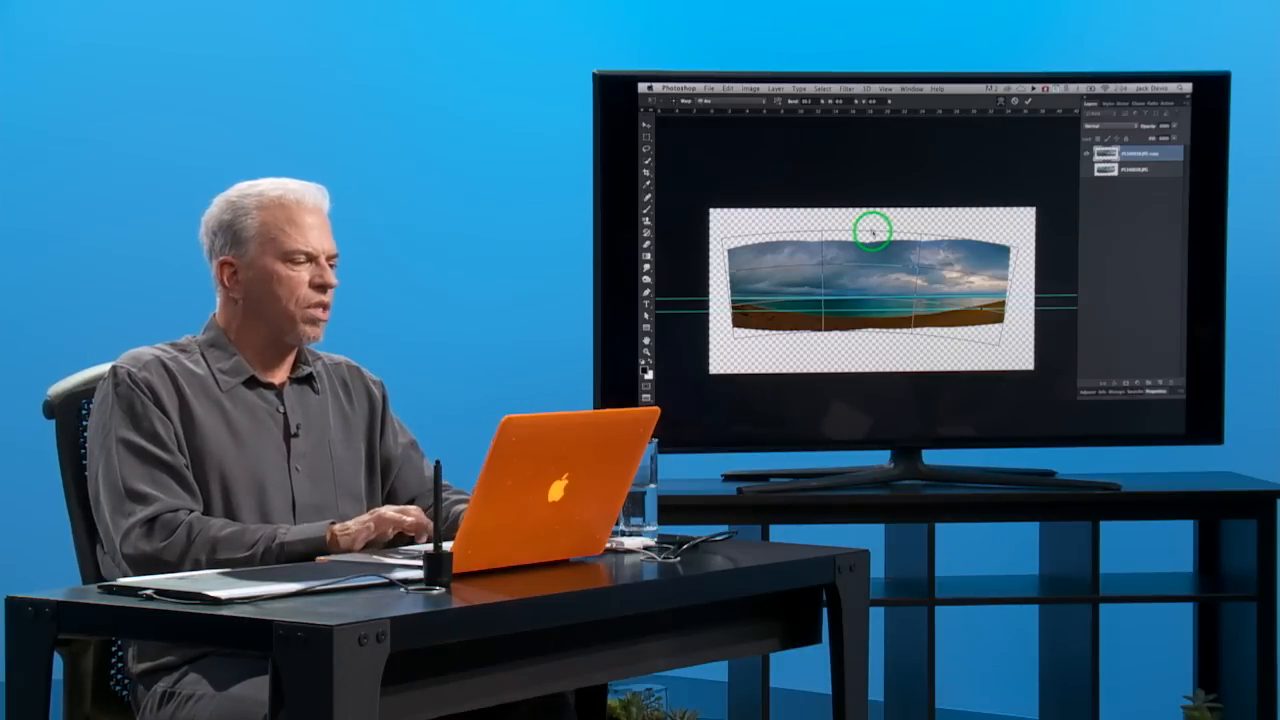
Step: Switch the warp to Custom and stretch the top-right corner outward
{"action": "left_click", "coordinate": [710, 108]}
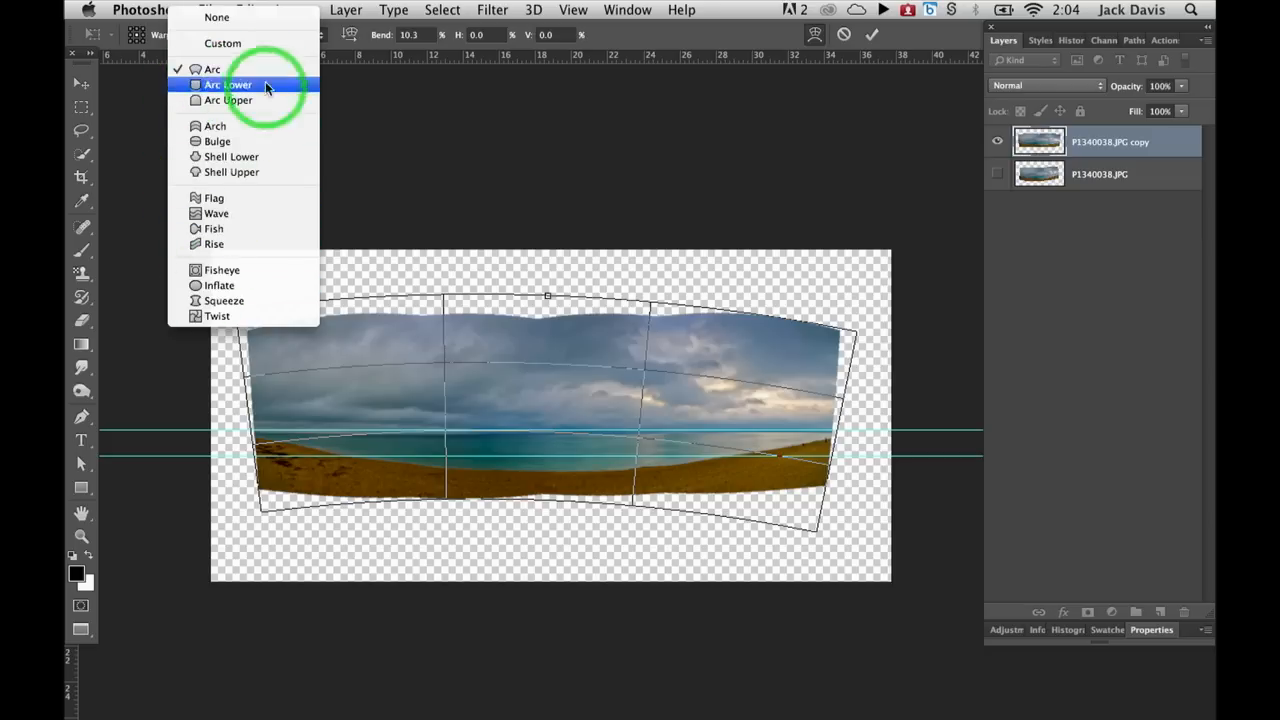
{"action": "left_click", "coordinate": [230, 84]}
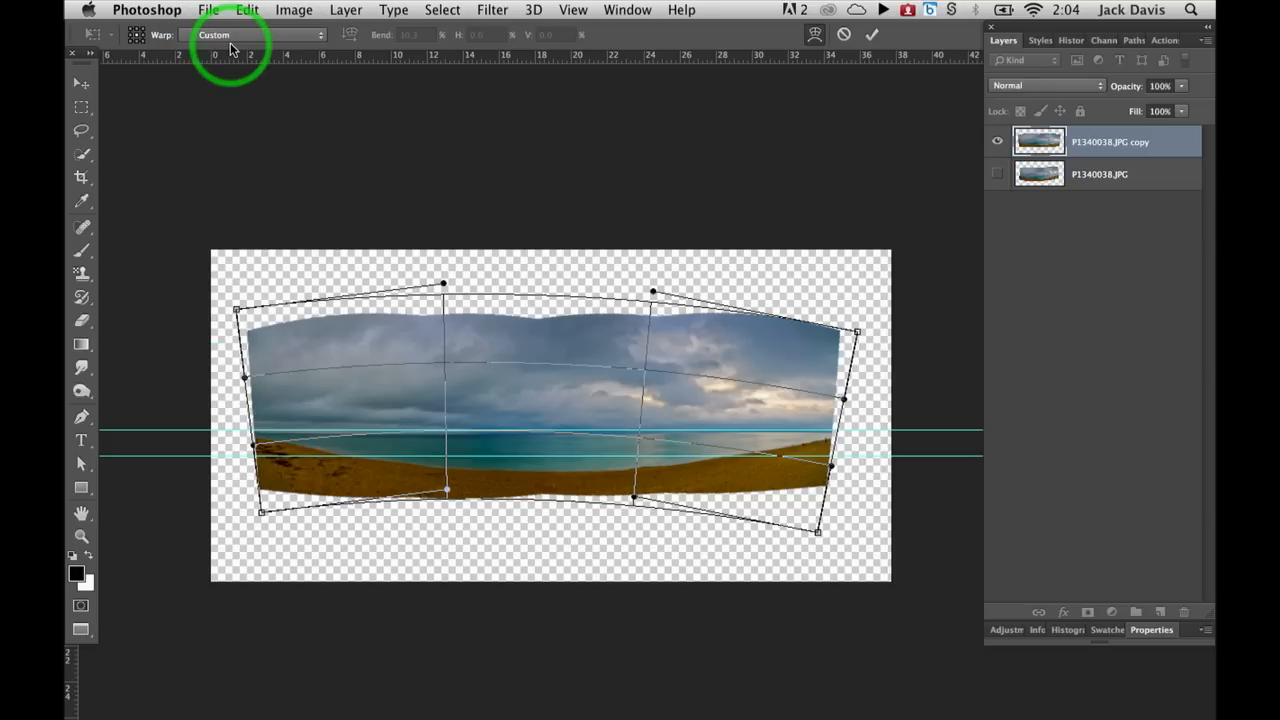
{"action": "mouse_move", "coordinate": [856, 332]}
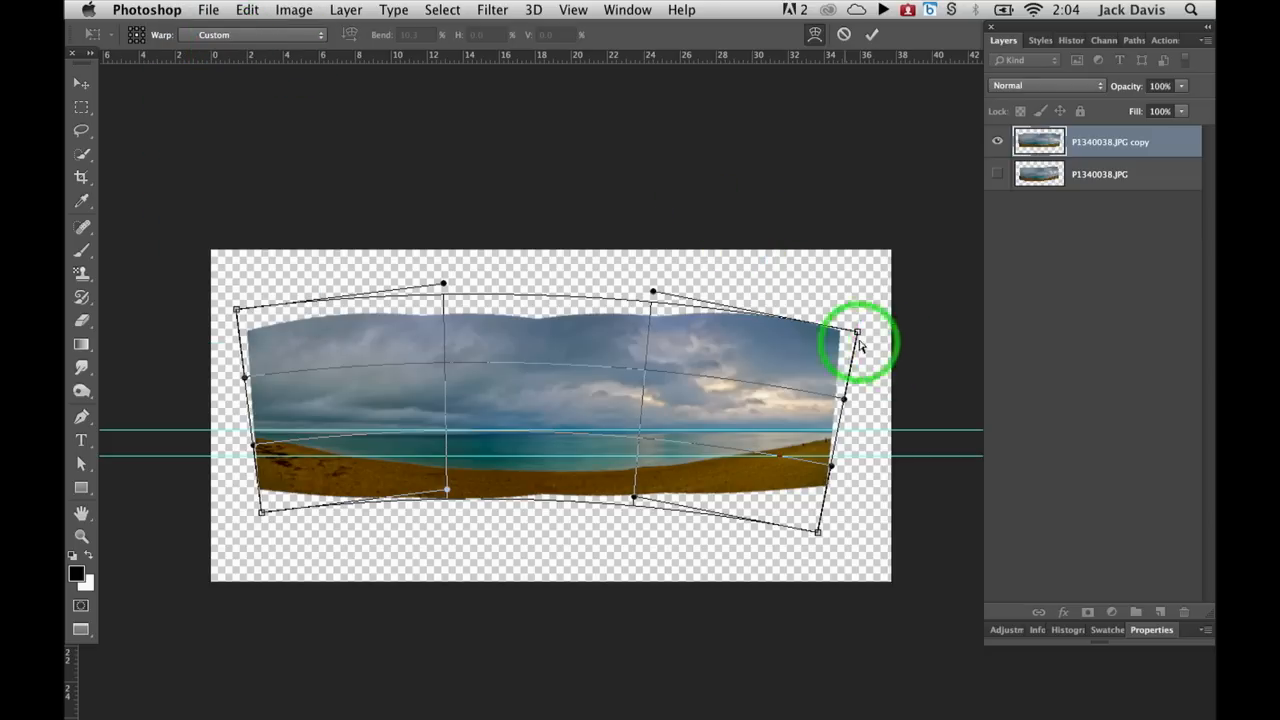
{"action": "left_click_drag", "start_coordinate": [856, 330], "coordinate": [858, 324]}
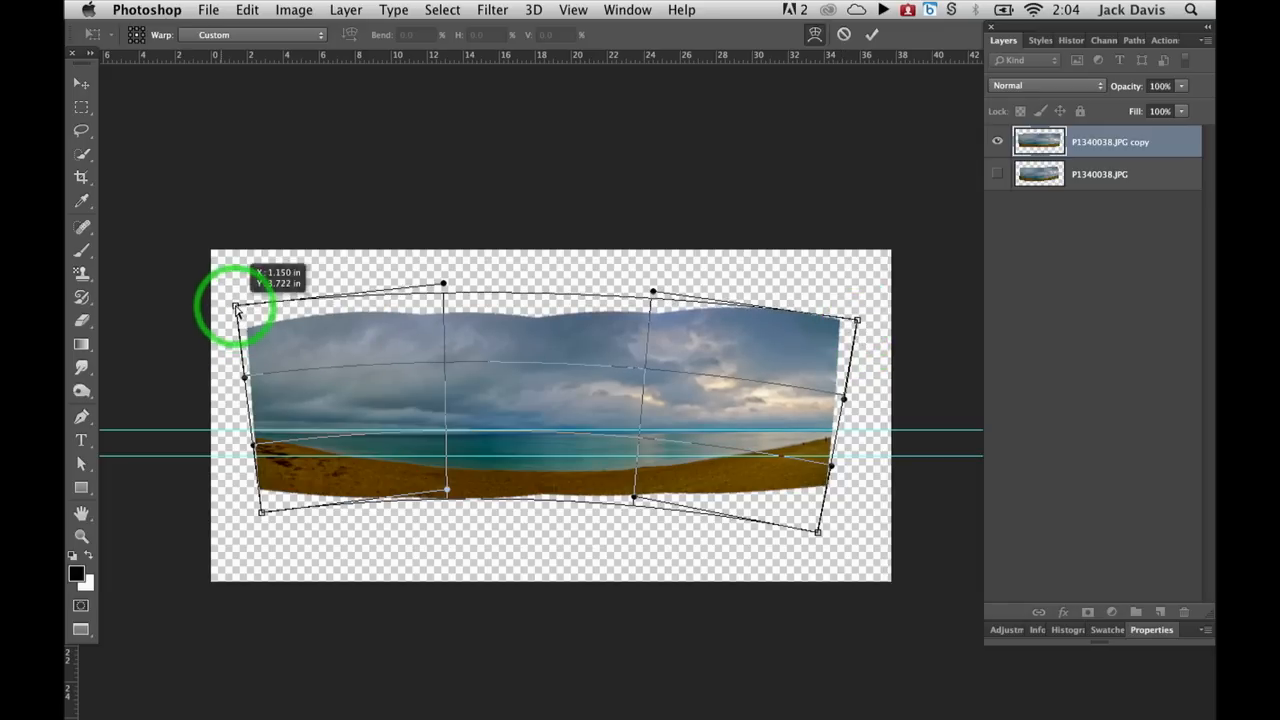
{"action": "mouse_move", "coordinate": [878, 468]}
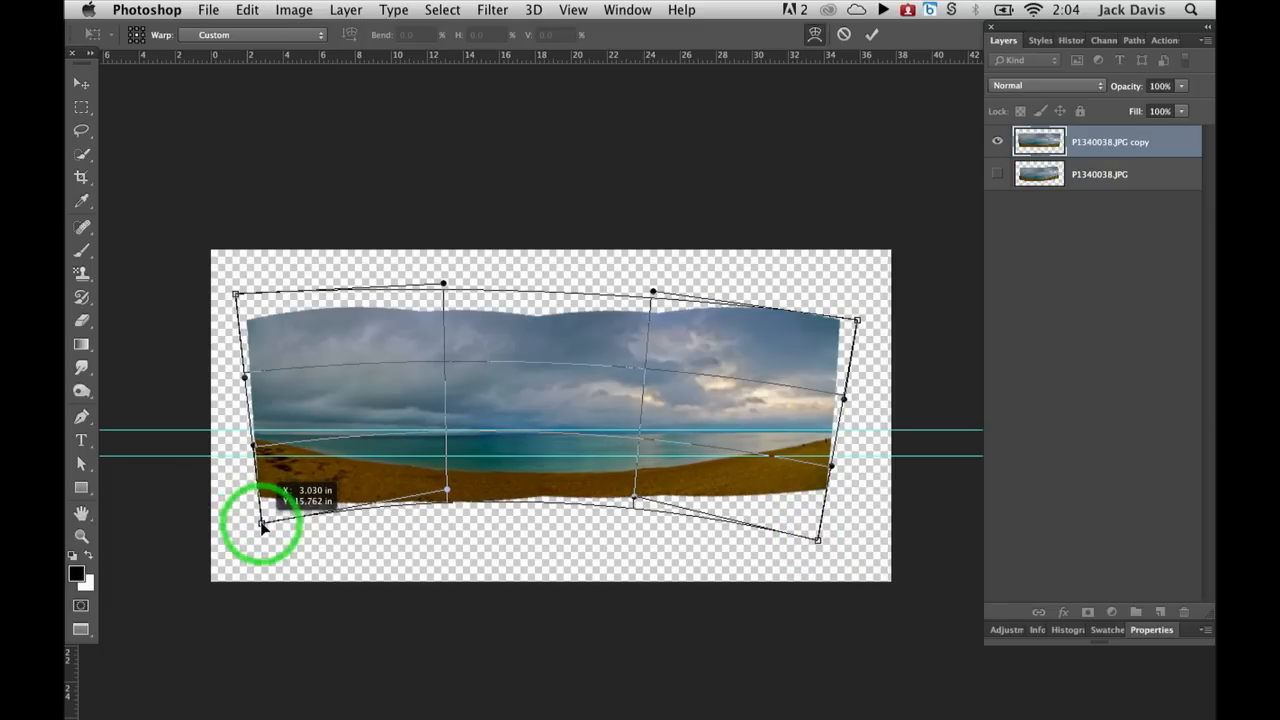
Step: Pull the bottom-left corner, top-right corner and right edge out toward the canvas edges
{"action": "left_click_drag", "start_coordinate": [262, 528], "coordinate": [244, 378]}
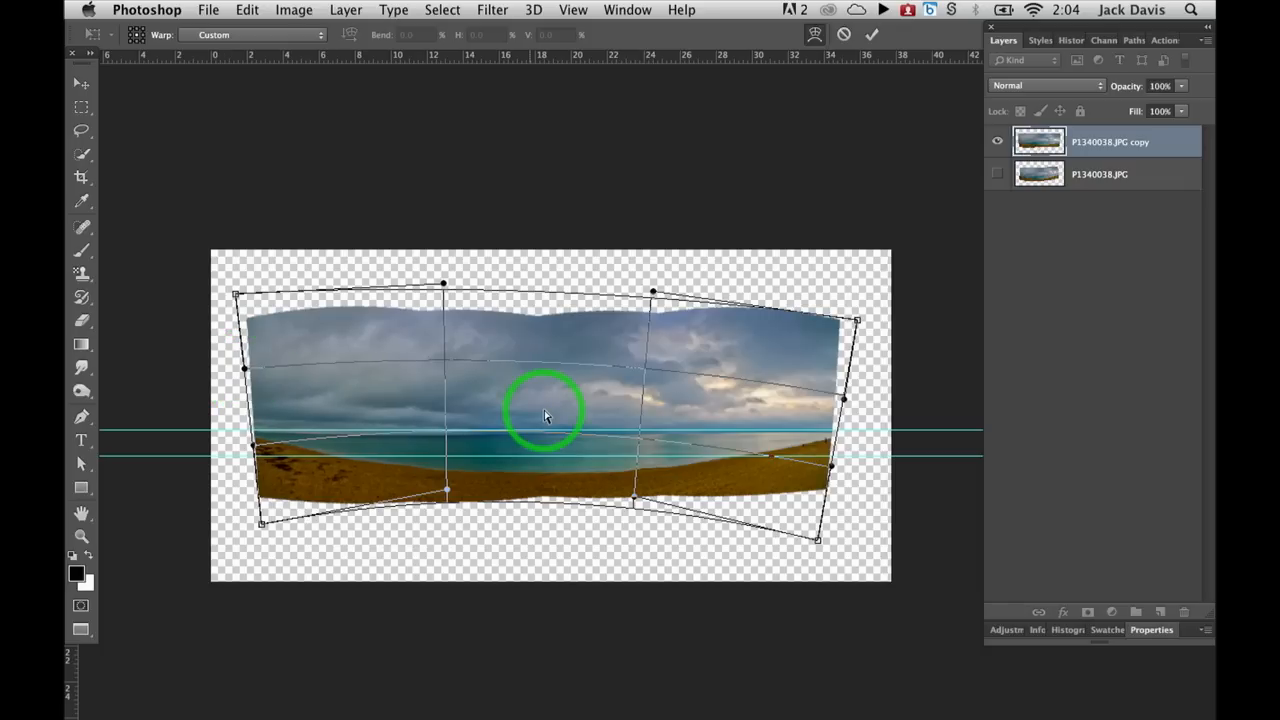
{"action": "mouse_move", "coordinate": [856, 324]}
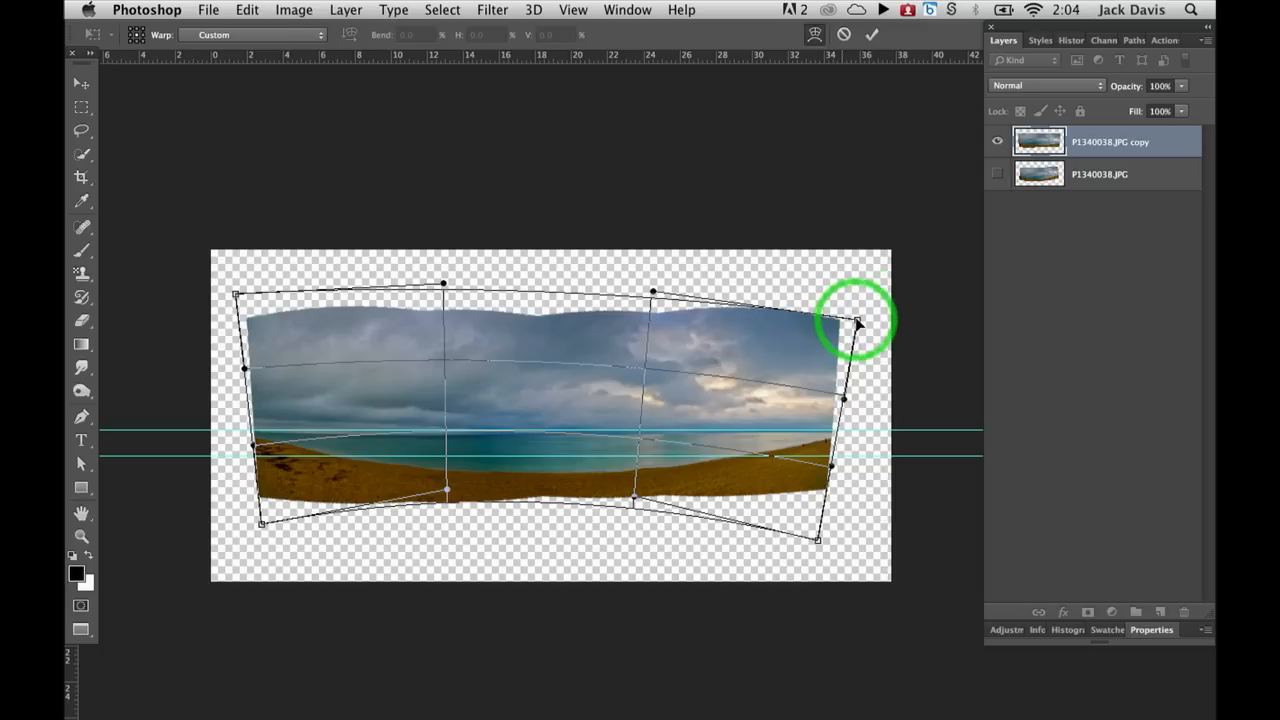
{"action": "left_click_drag", "start_coordinate": [858, 324], "coordinate": [856, 310]}
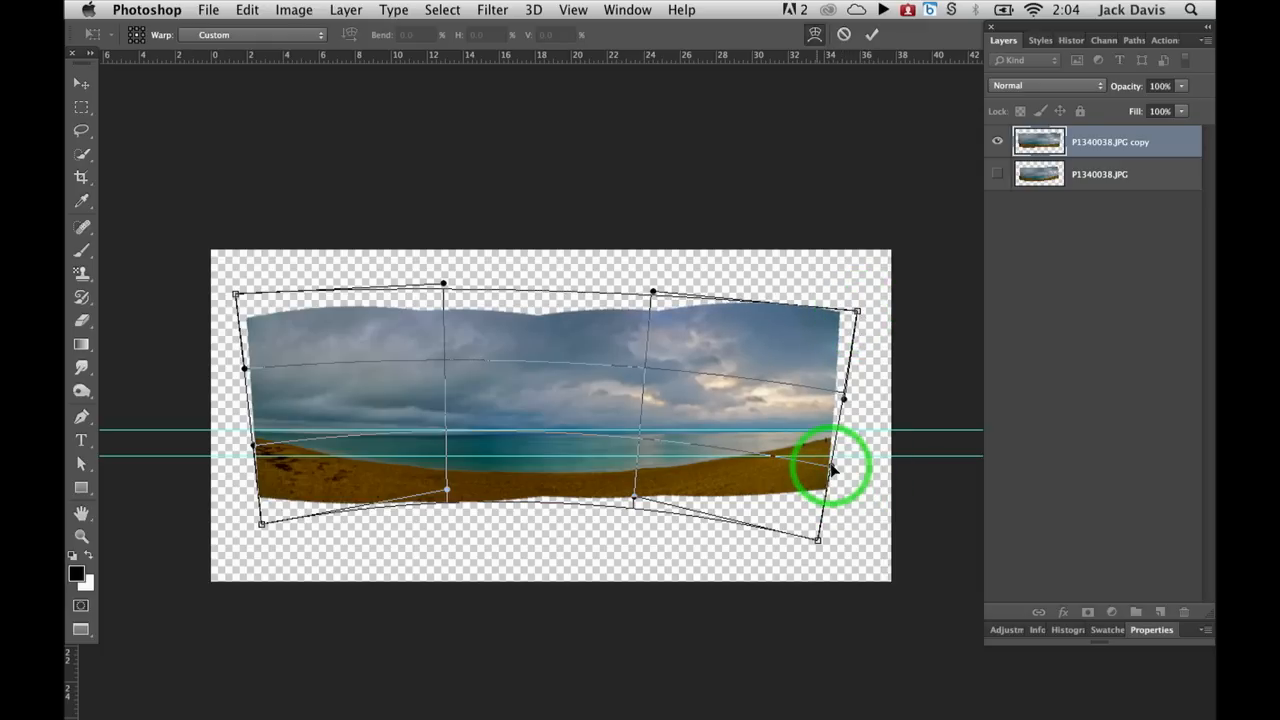
{"action": "left_click_drag", "start_coordinate": [836, 464], "coordinate": [836, 478]}
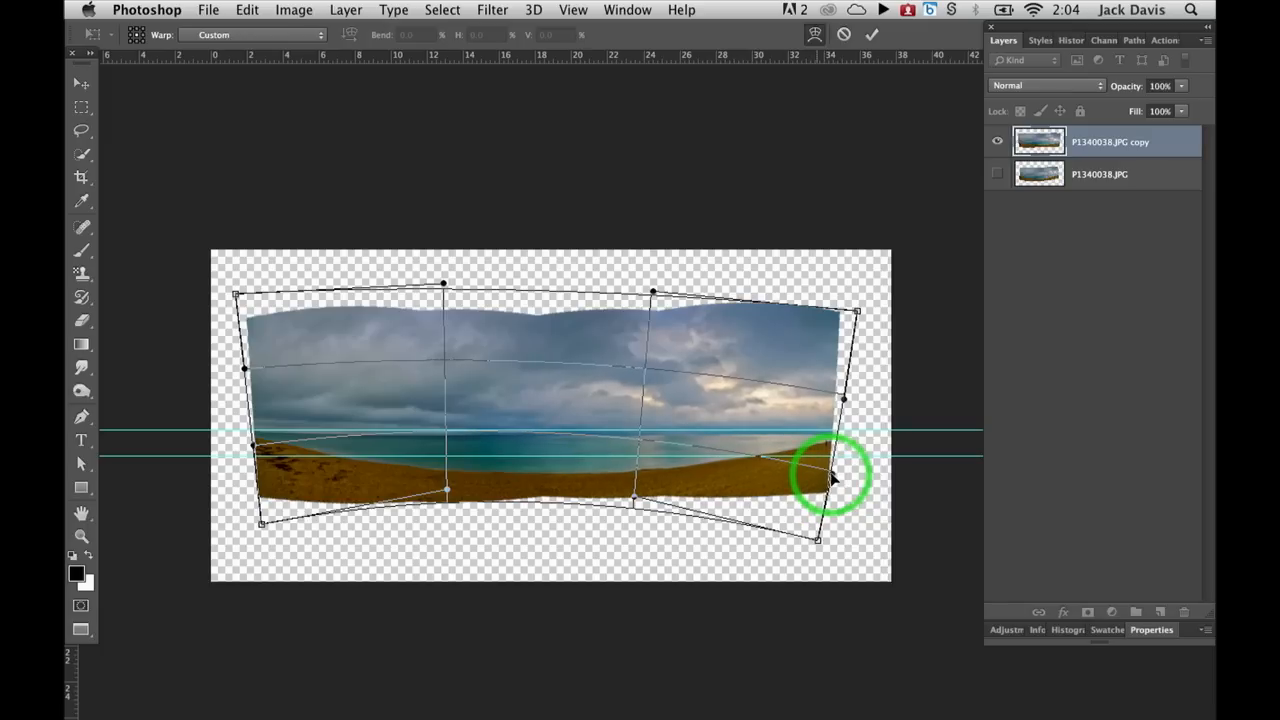